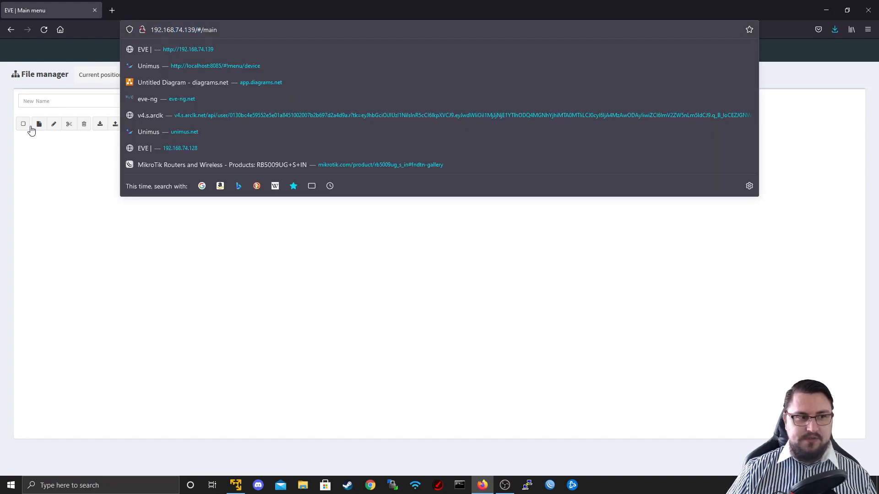
Step: Dismiss the address suggestions, glance at the EVE-NG VM console and return to the web interface
{"action": "left_click", "coordinate": [251, 328]}
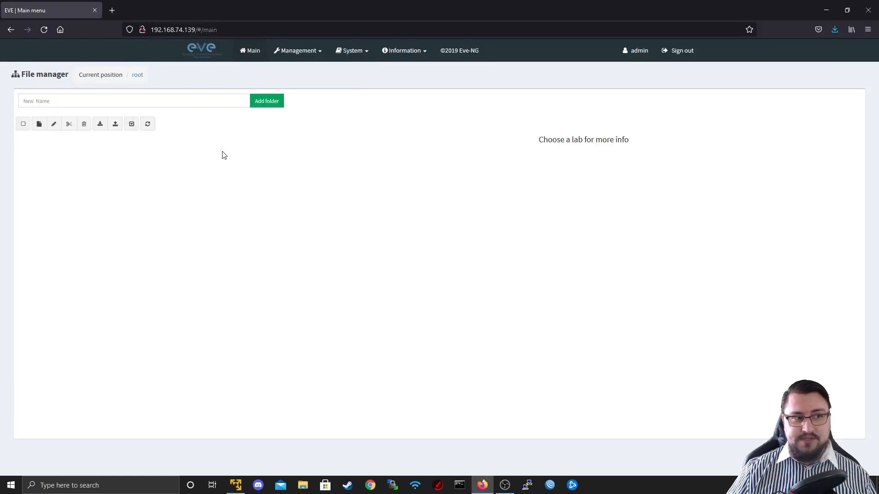
{"action": "left_click", "coordinate": [236, 485]}
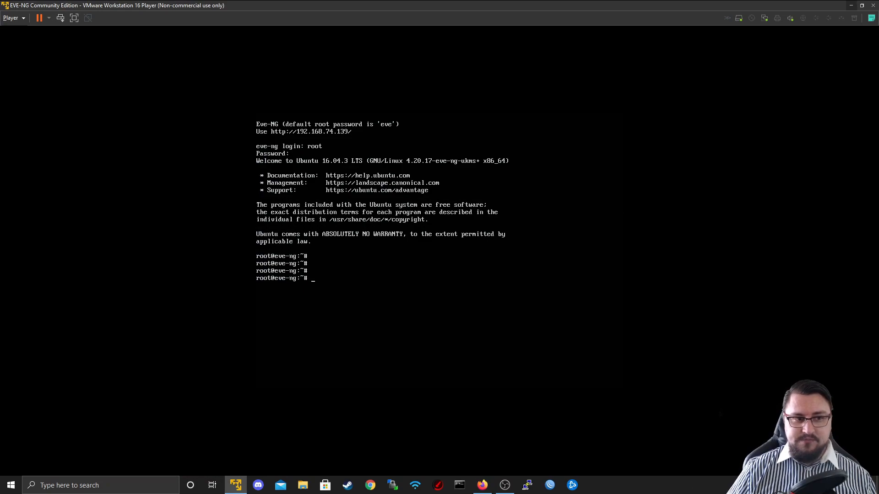
{"action": "left_click", "coordinate": [480, 485]}
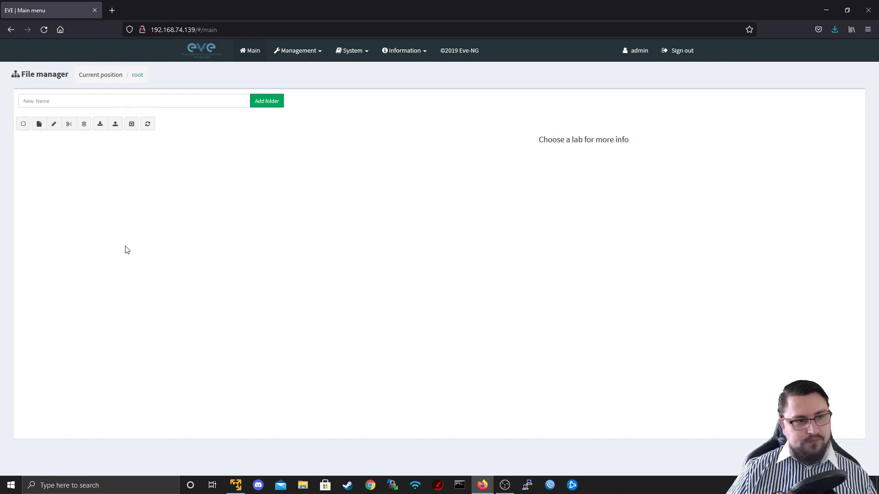
{"action": "mouse_move", "coordinate": [134, 256]}
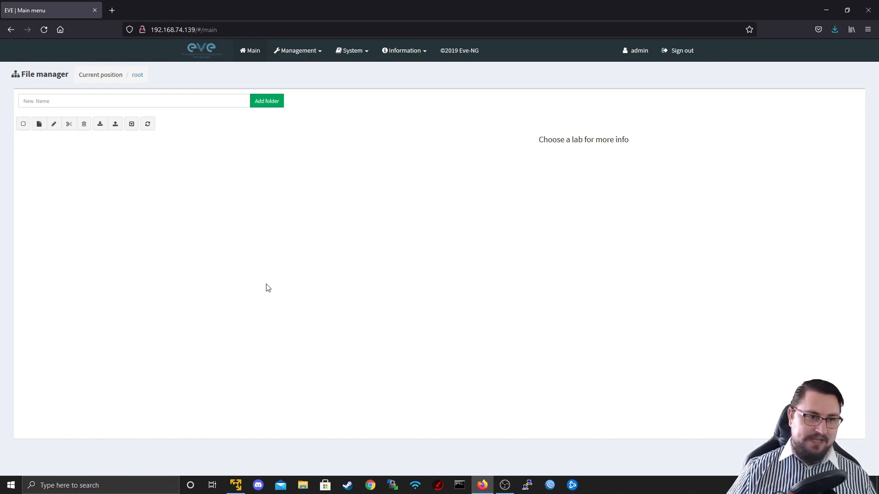
{"action": "mouse_move", "coordinate": [447, 55]}
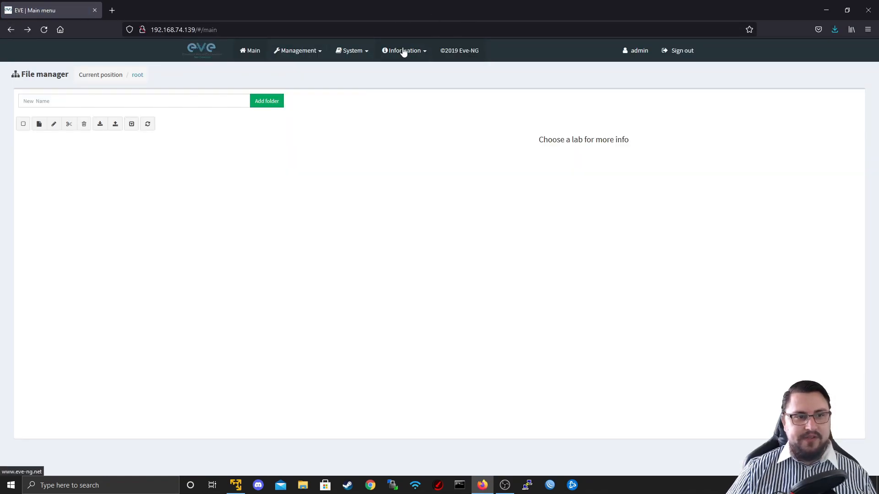
{"action": "mouse_move", "coordinate": [451, 63]}
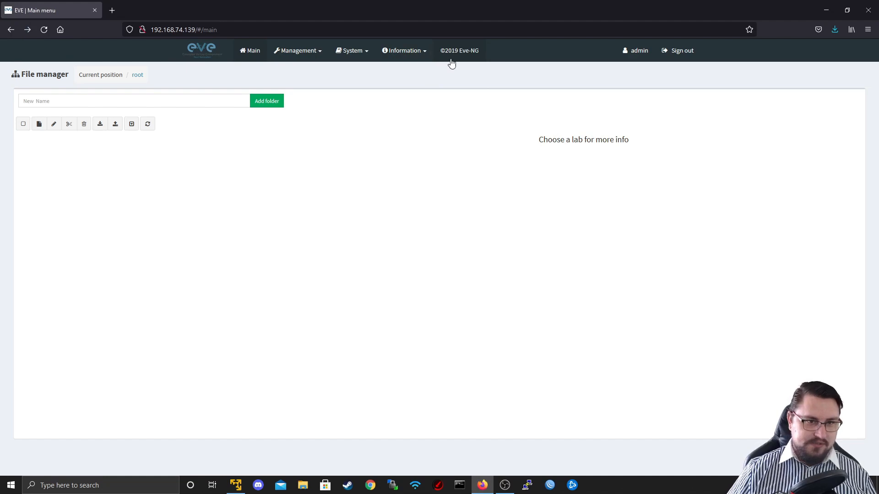
{"action": "mouse_move", "coordinate": [474, 141]}
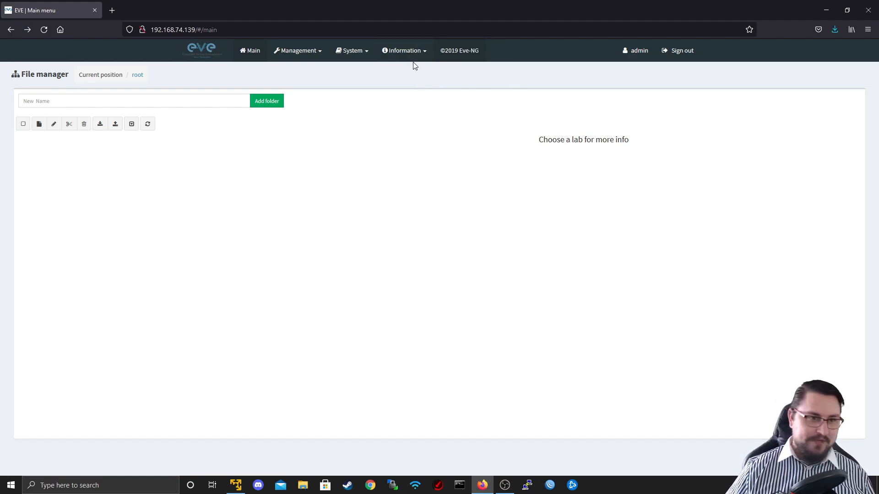
Step: Visit the eve-ng.net site briefly, then browse the Information and System menus
{"action": "left_click", "coordinate": [403, 50]}
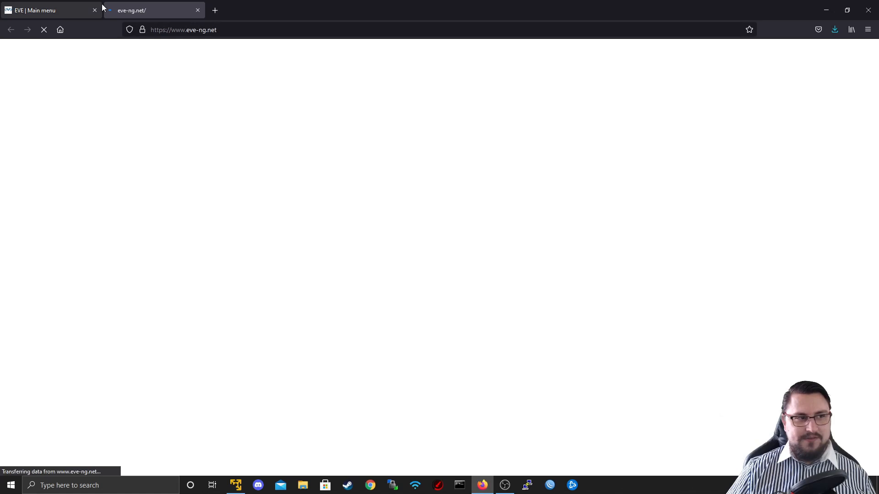
{"action": "left_click", "coordinate": [351, 49]}
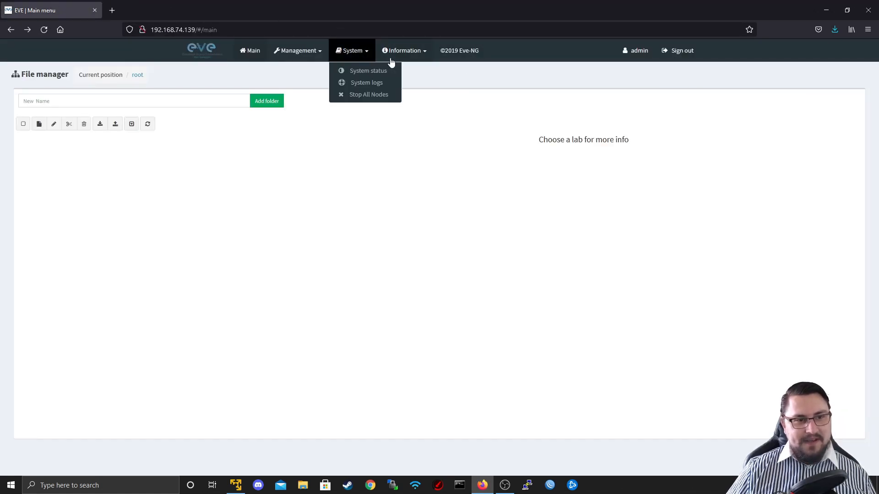
{"action": "left_click", "coordinate": [403, 51]}
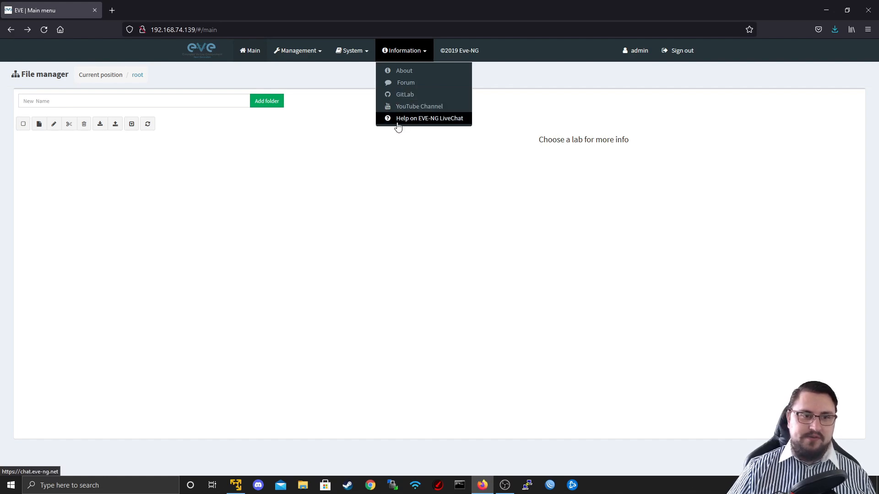
{"action": "left_click", "coordinate": [352, 50]}
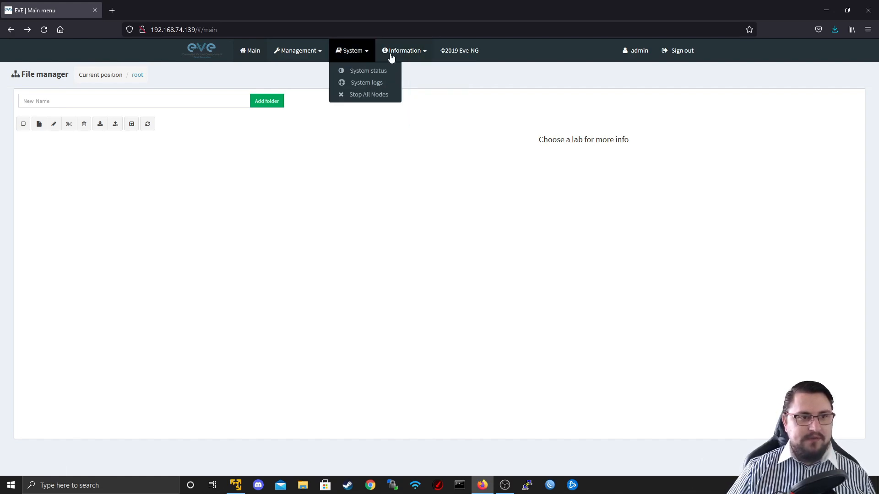
{"action": "mouse_move", "coordinate": [368, 71]}
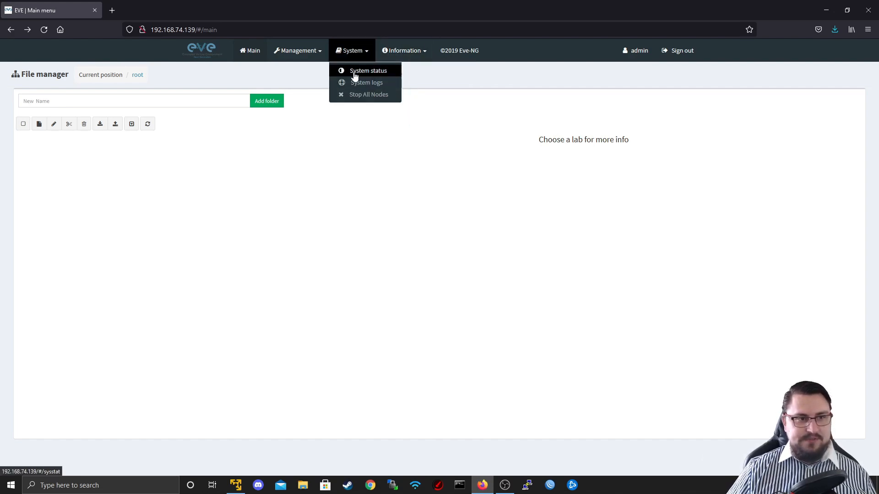
{"action": "mouse_move", "coordinate": [366, 82]}
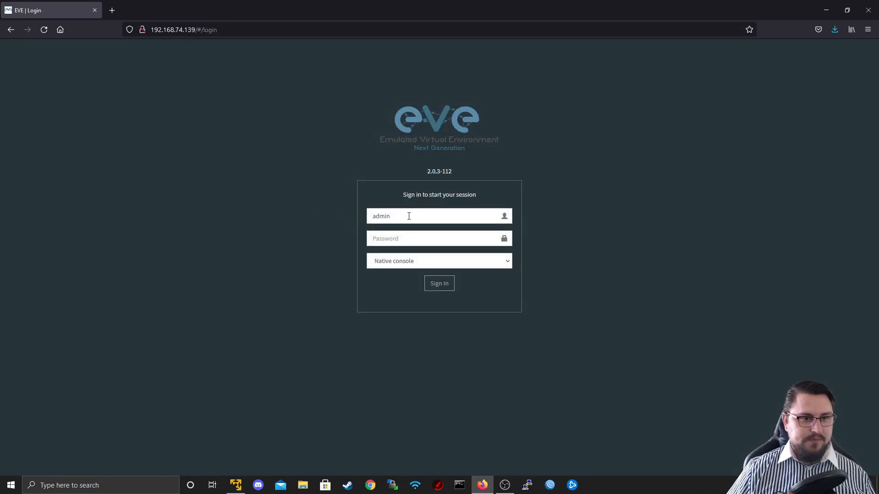
Step: Sign in as admin and view System status: 1% CPU, 9% memory, 13% disk, no running nodes
{"action": "left_click", "coordinate": [439, 283]}
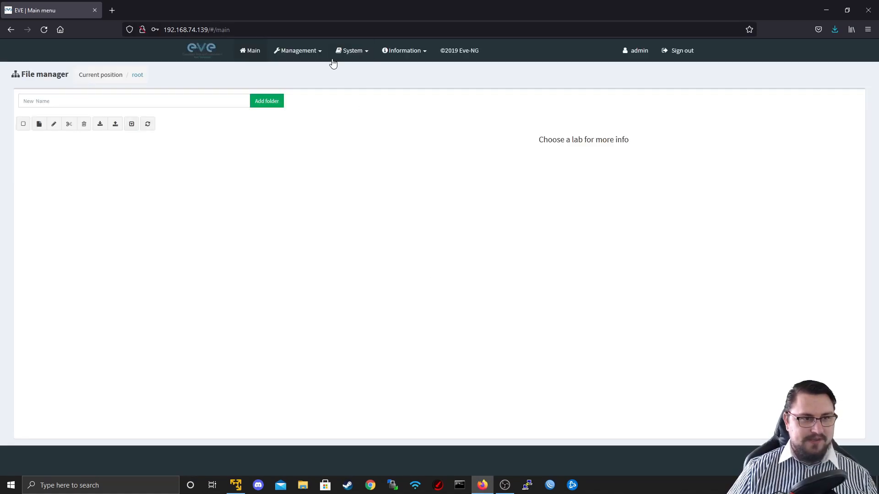
{"action": "left_click", "coordinate": [351, 50]}
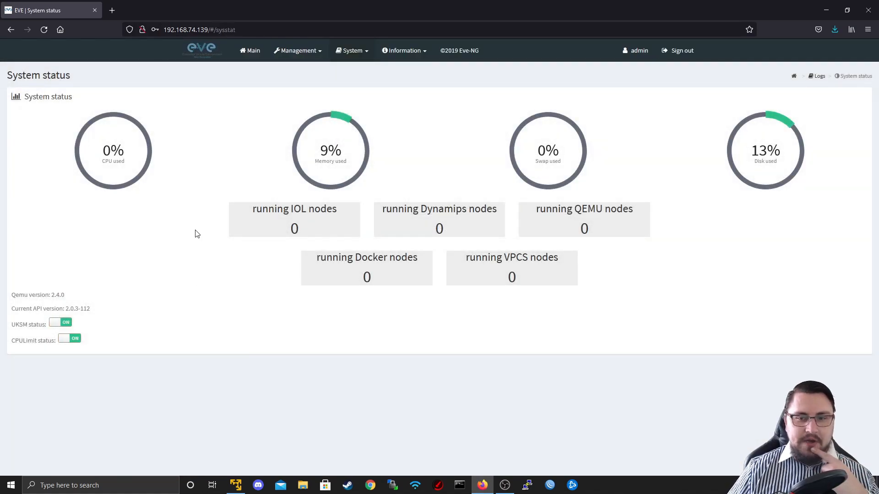
{"action": "mouse_move", "coordinate": [290, 162]}
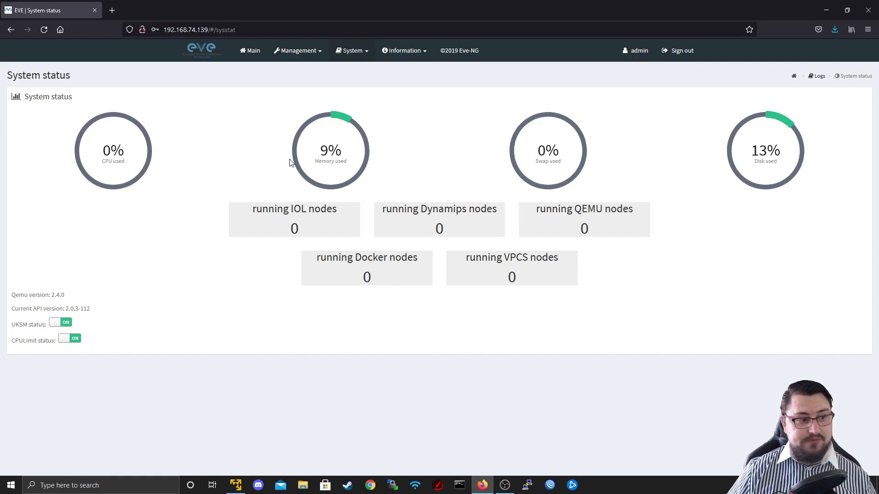
{"action": "mouse_move", "coordinate": [202, 111]}
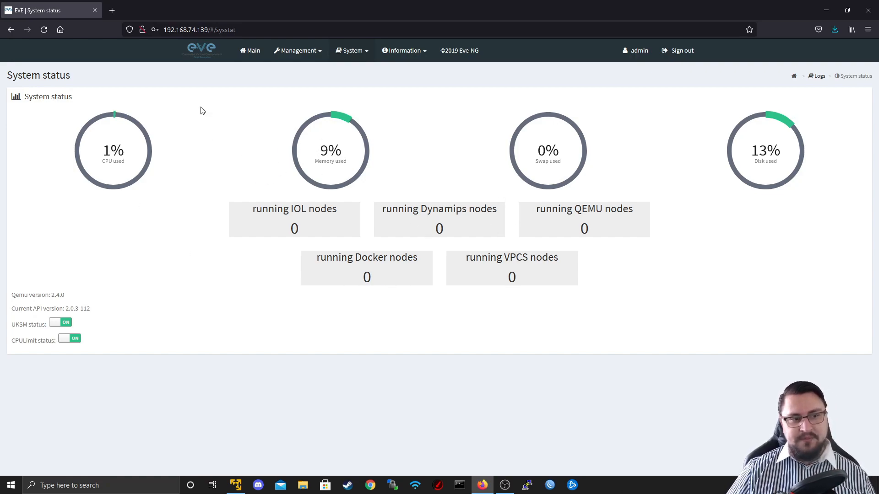
{"action": "mouse_move", "coordinate": [487, 149]}
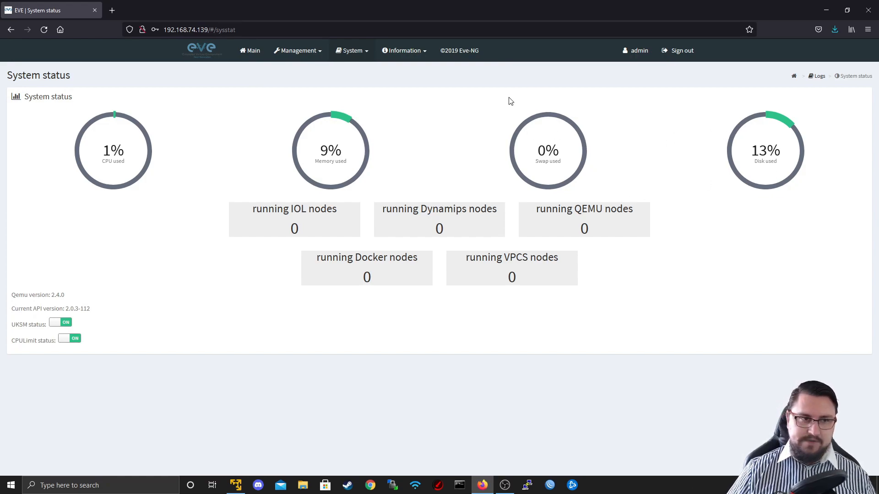
{"action": "mouse_move", "coordinate": [268, 224]}
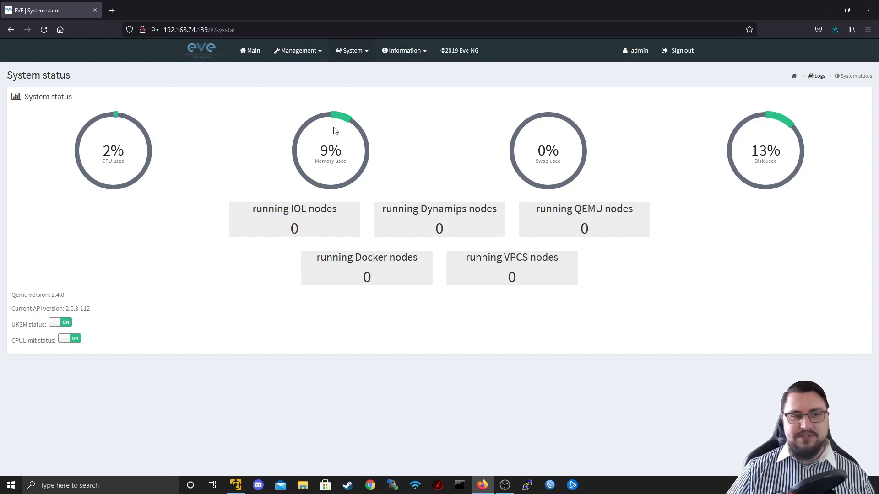
{"action": "left_click", "coordinate": [351, 51]}
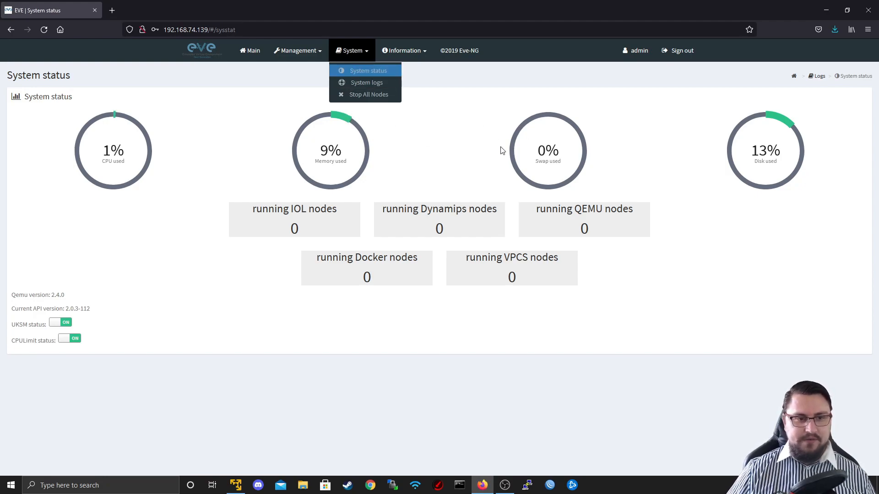
Step: Inspect the admin user's details in User management without saving, then return to Main
{"action": "left_click", "coordinate": [297, 51]}
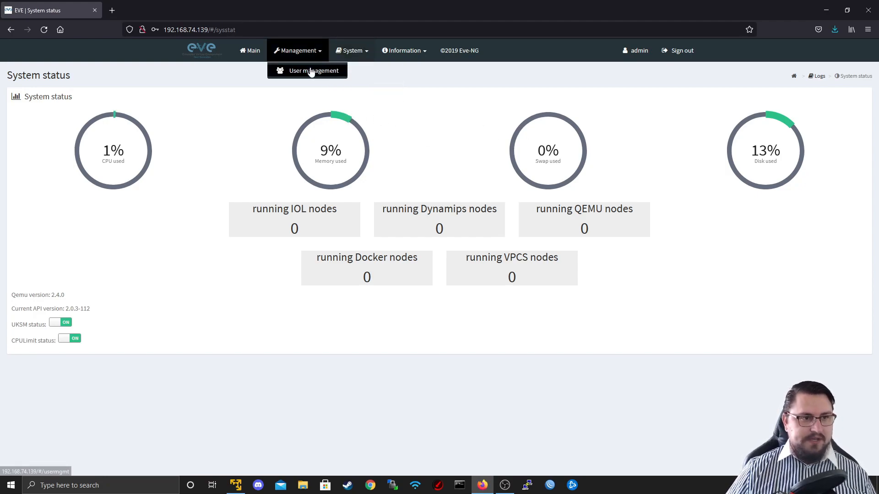
{"action": "left_click", "coordinate": [314, 71]}
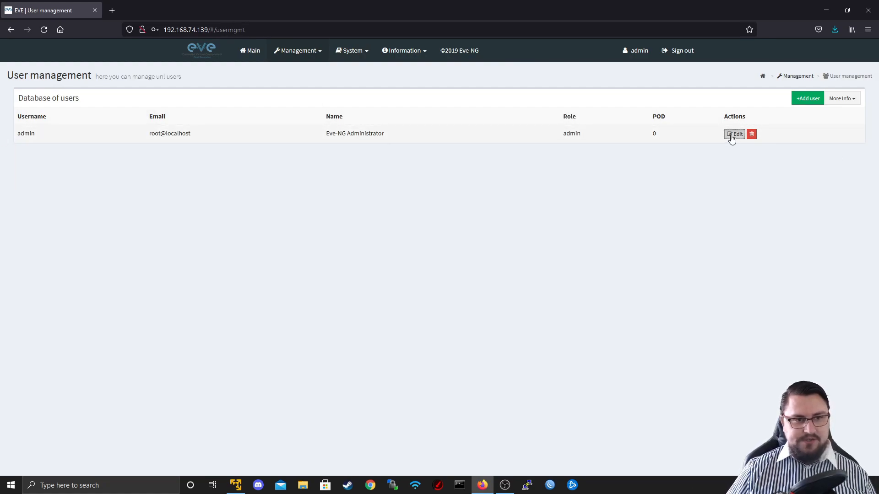
{"action": "left_click", "coordinate": [733, 134]}
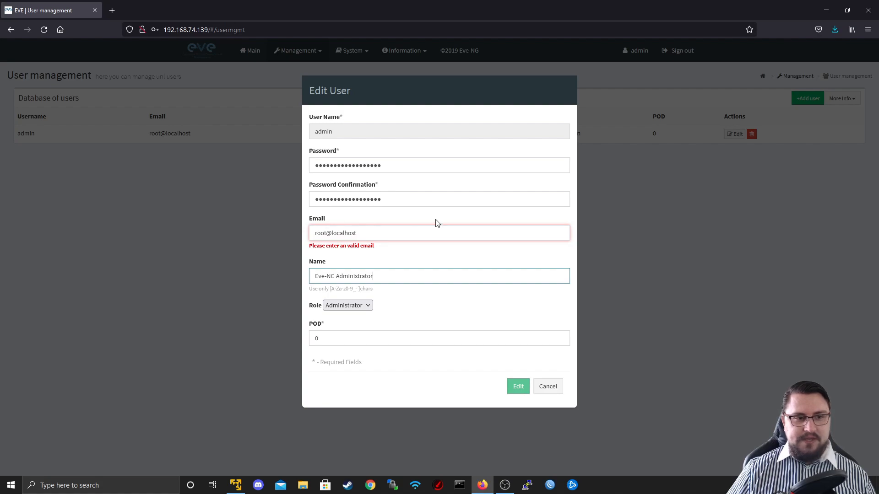
{"action": "left_click", "coordinate": [547, 386]}
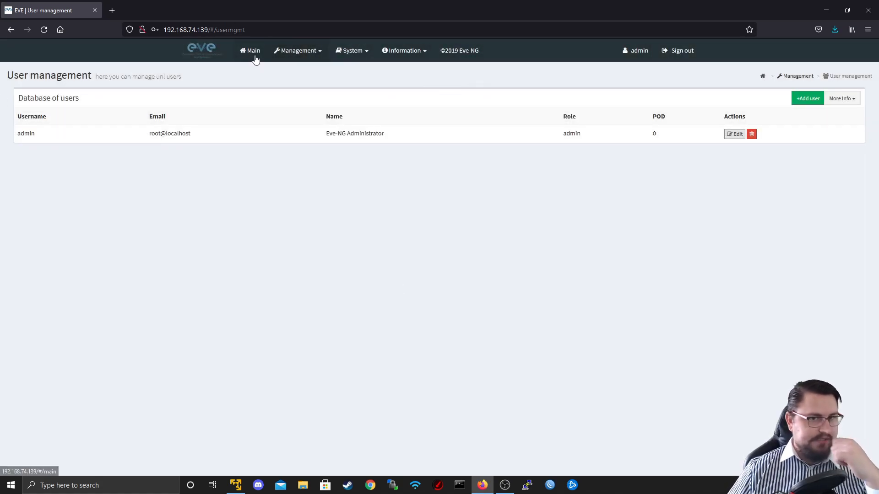
{"action": "left_click", "coordinate": [253, 51]}
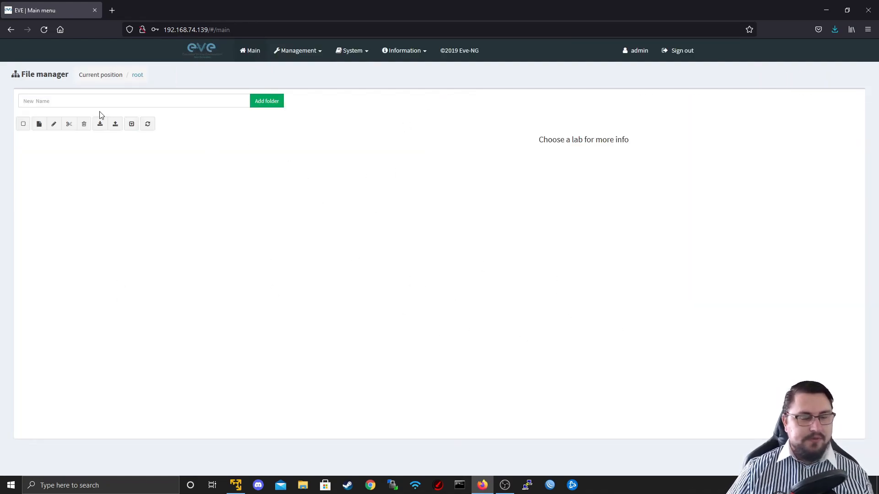
{"action": "mouse_move", "coordinate": [251, 135]}
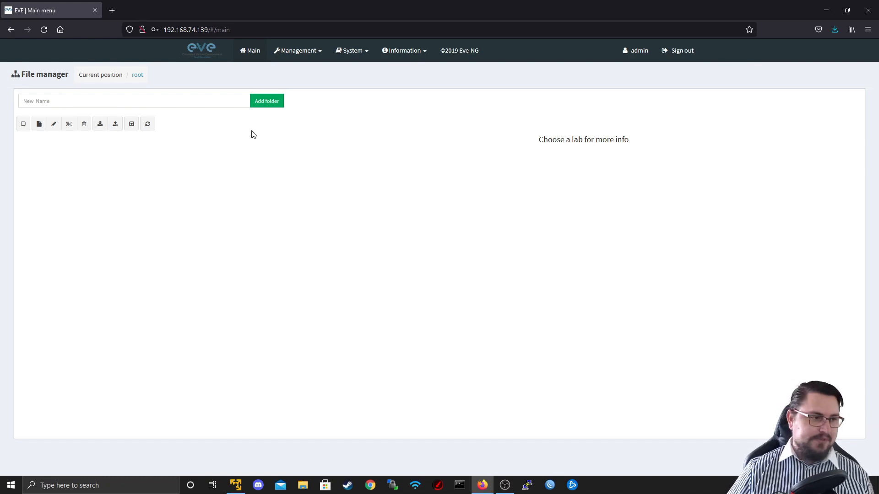
{"action": "mouse_move", "coordinate": [266, 100]}
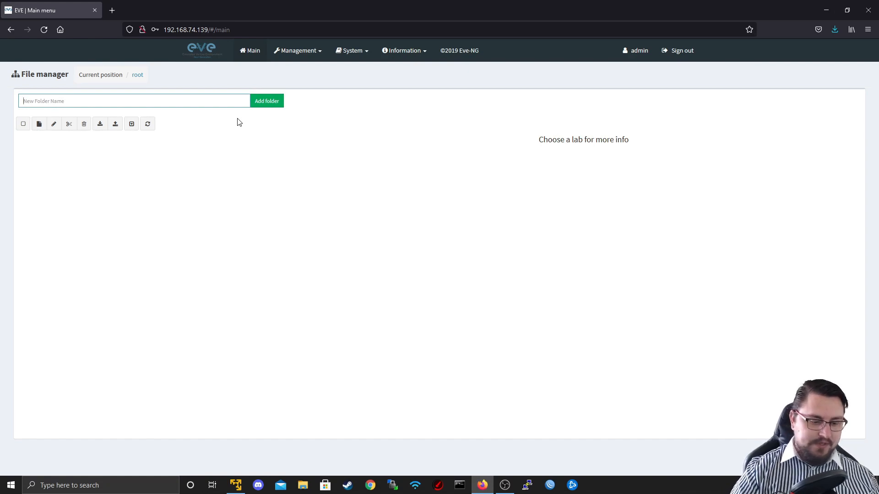
Step: Create a folder named MTCNA and enter it
{"action": "type", "text": "MTCNA"}
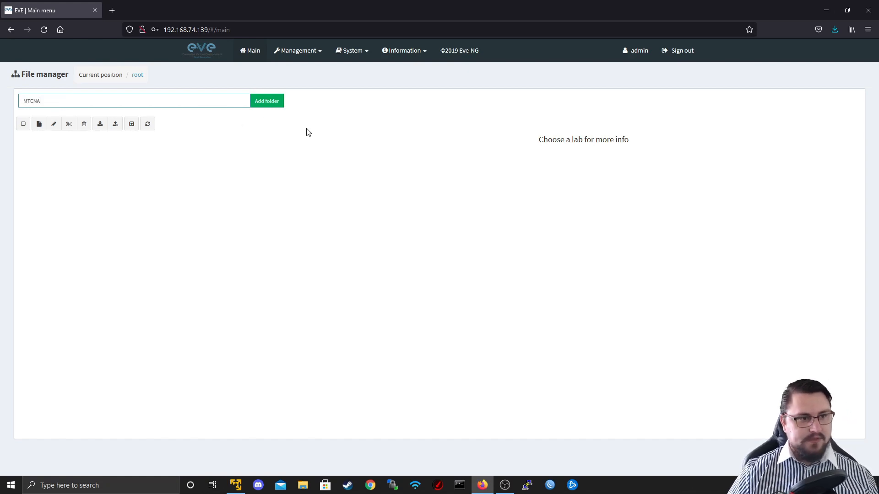
{"action": "left_click", "coordinate": [267, 101]}
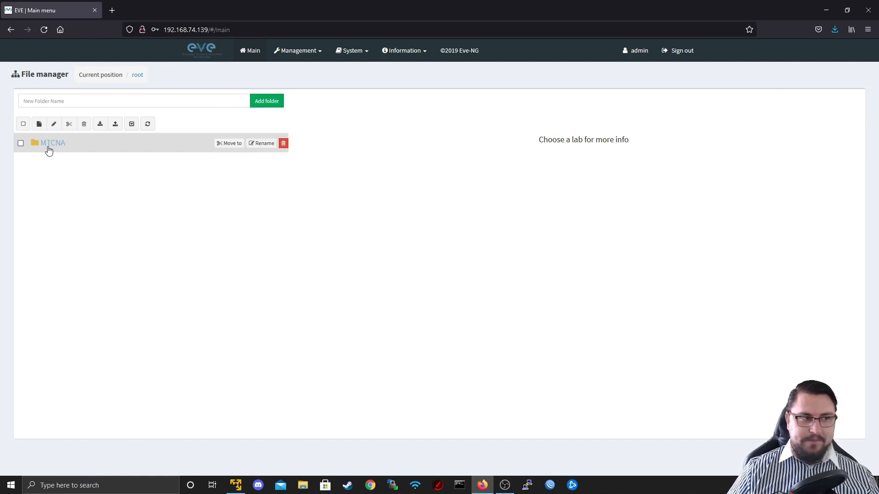
{"action": "mouse_move", "coordinate": [10, 145]}
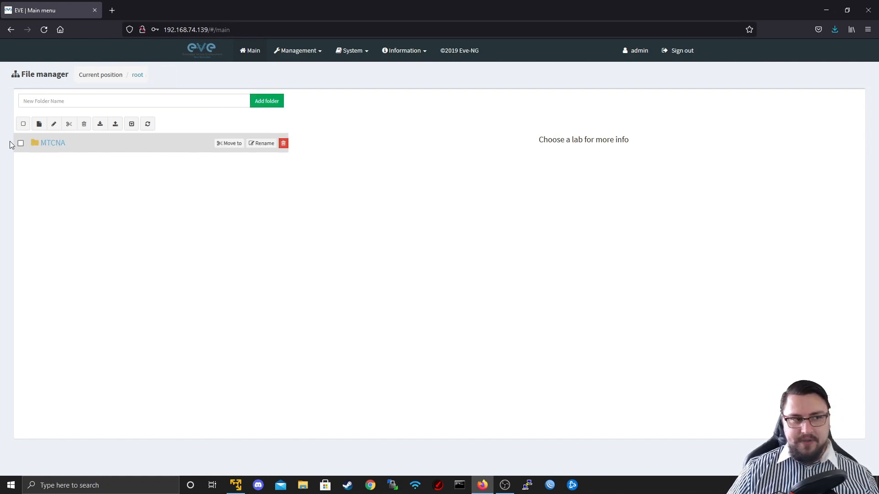
{"action": "left_click", "coordinate": [53, 143]}
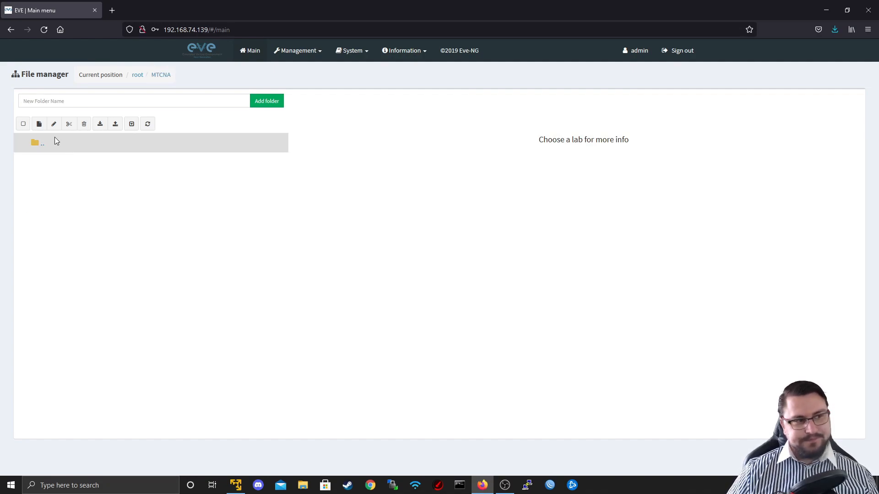
{"action": "mouse_move", "coordinate": [54, 123]}
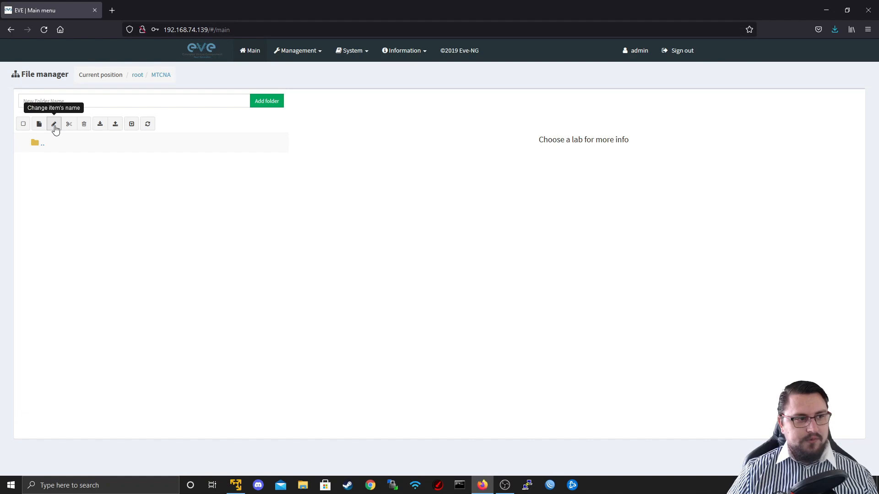
{"action": "mouse_move", "coordinate": [49, 131]}
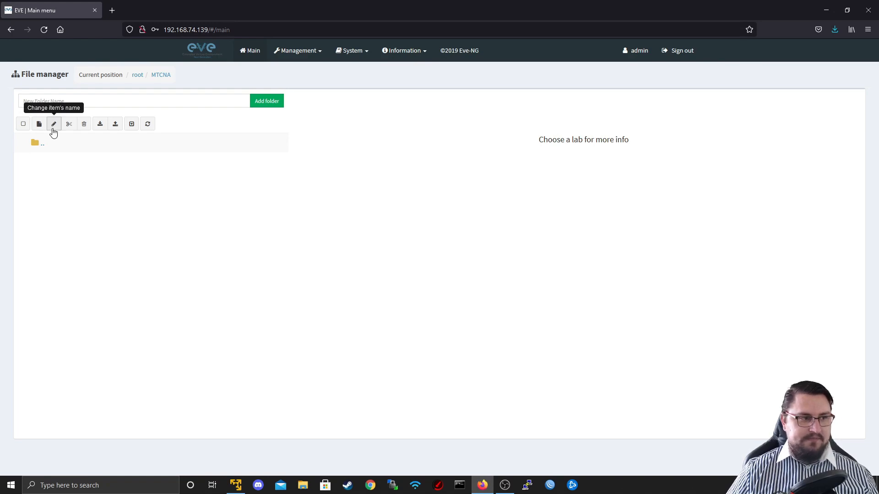
{"action": "mouse_move", "coordinate": [69, 123]}
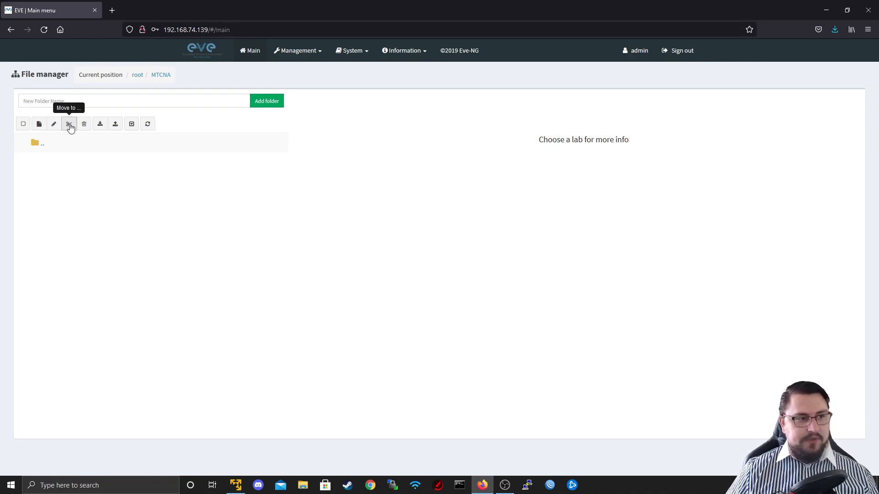
{"action": "mouse_move", "coordinate": [83, 124]}
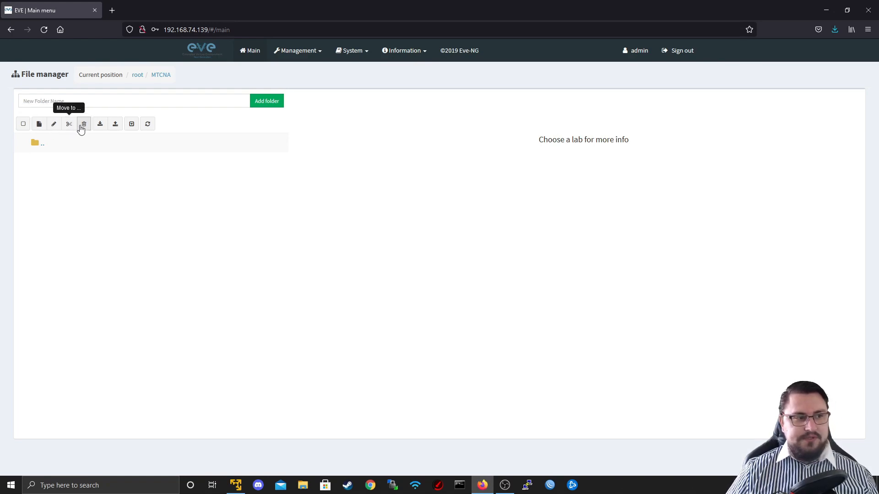
{"action": "mouse_move", "coordinate": [115, 123]}
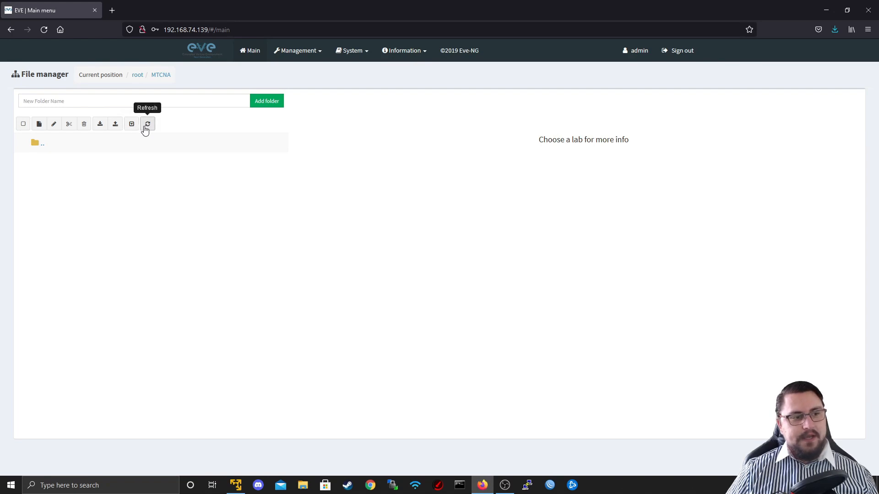
{"action": "mouse_move", "coordinate": [38, 124]}
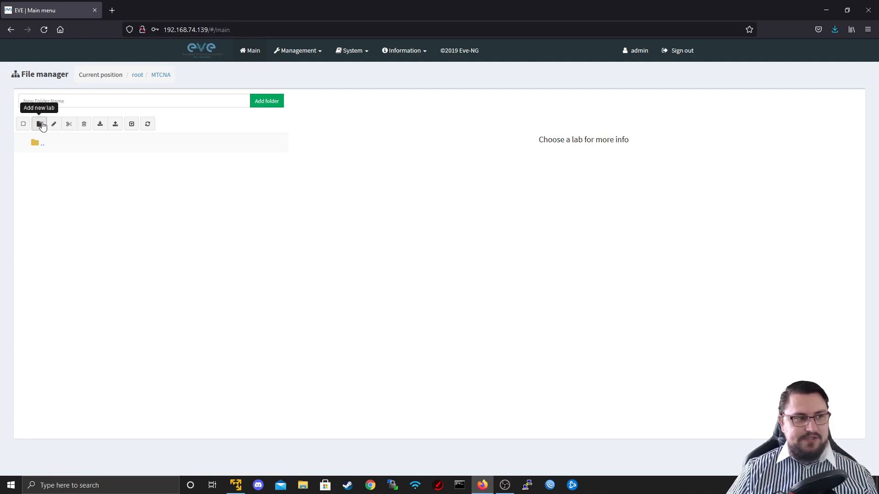
Step: Start a new lab named 'My first lab' and begin filling in the author
{"action": "left_click", "coordinate": [39, 124]}
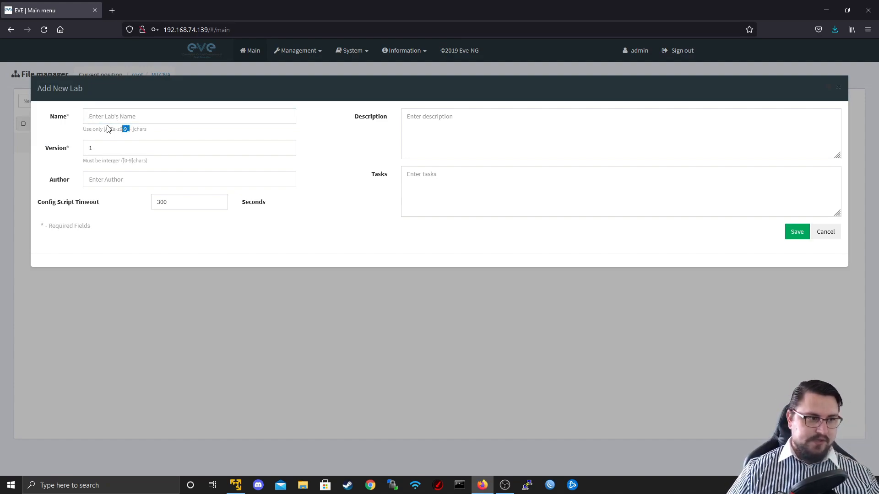
{"action": "type", "text": "M<yu f"}
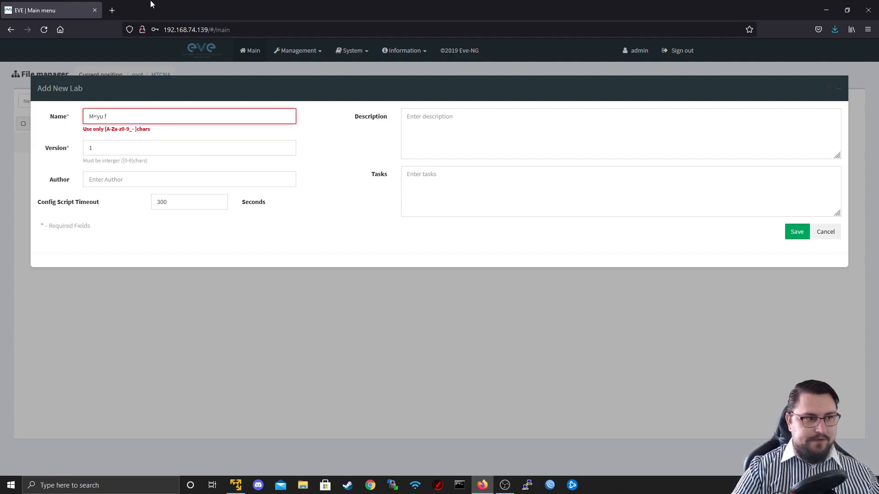
{"action": "type", "text": "My first a"}
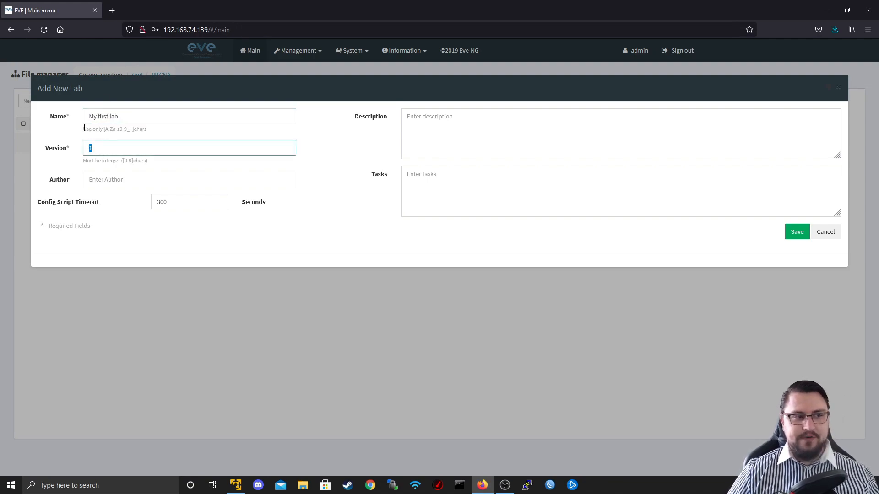
{"action": "left_click", "coordinate": [188, 179]}
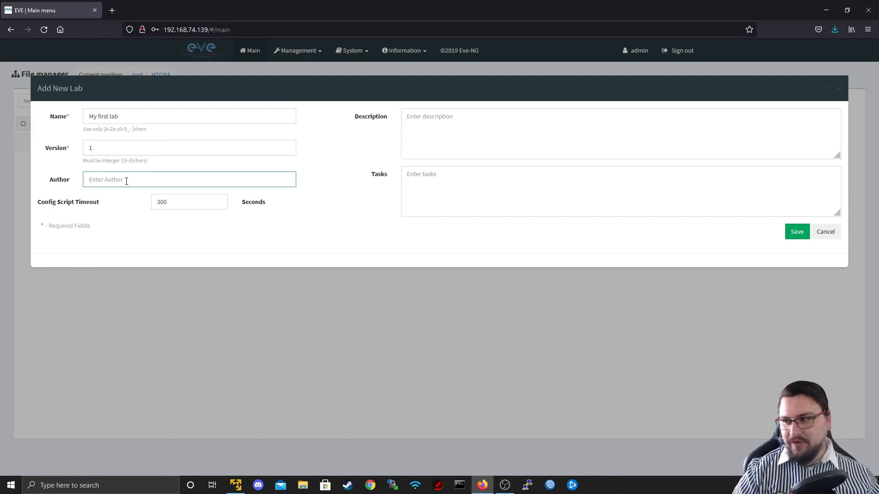
{"action": "type", "text": "TheNetworkBerg"}
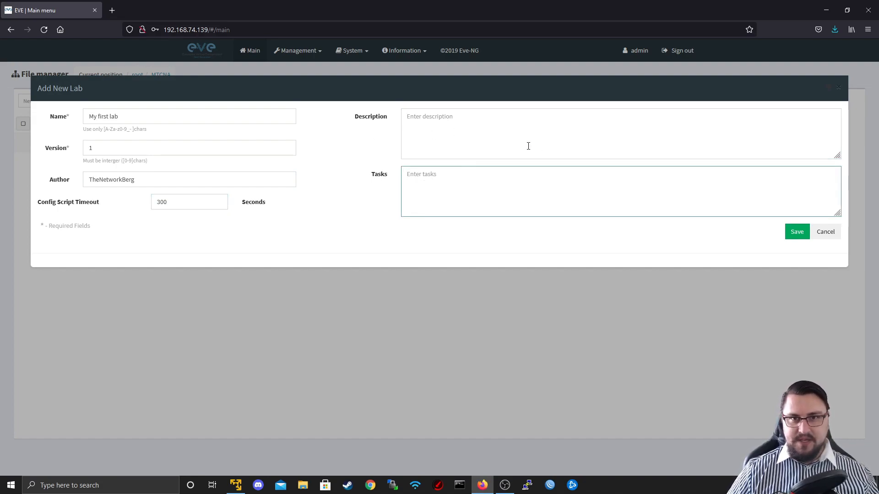
{"action": "mouse_move", "coordinate": [465, 132]}
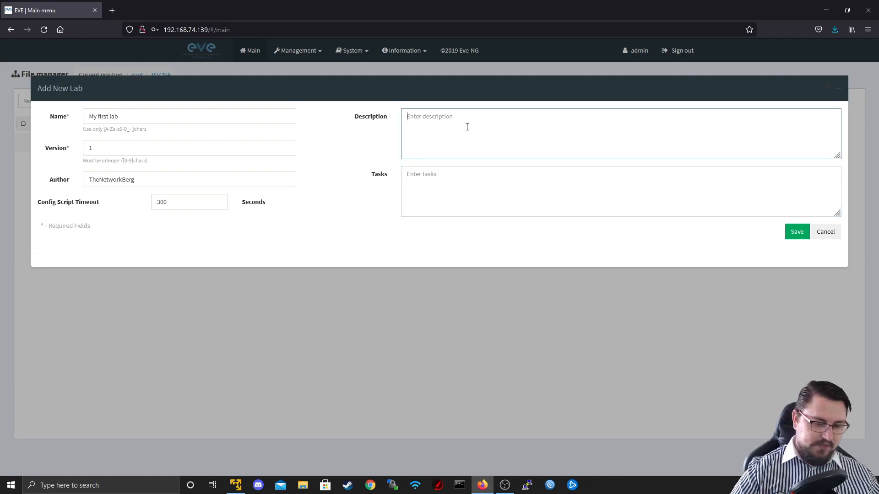
Step: Set description 'Let's have fun :)' and tasks 'Add nodes', then save and open the lab
{"action": "type", "text": "Let's have"}
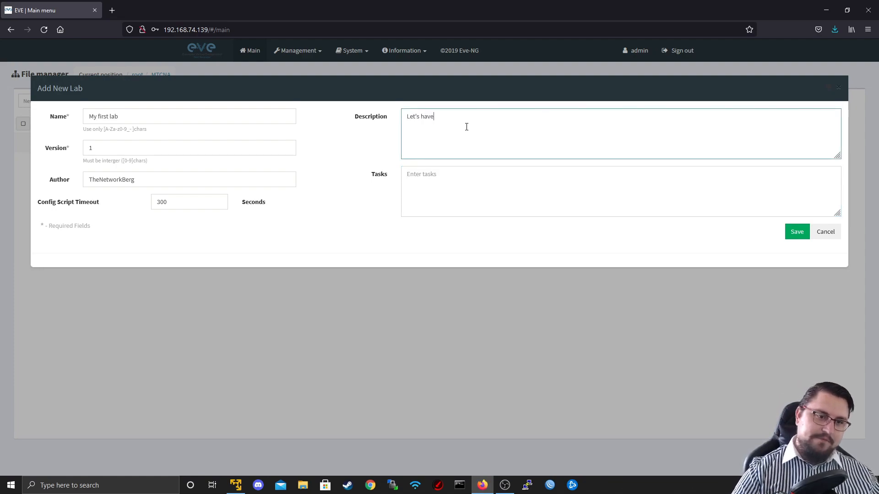
{"action": "type", "text": "fun :)"}
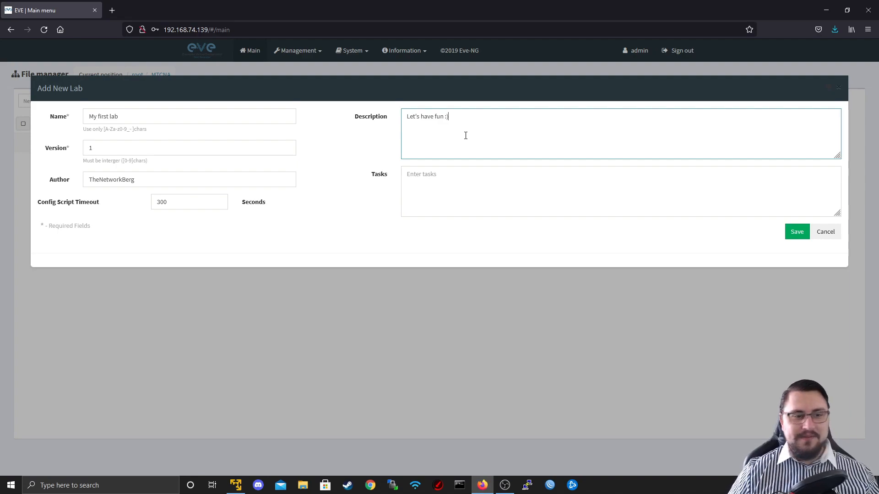
{"action": "type", "text": "Adding some"}
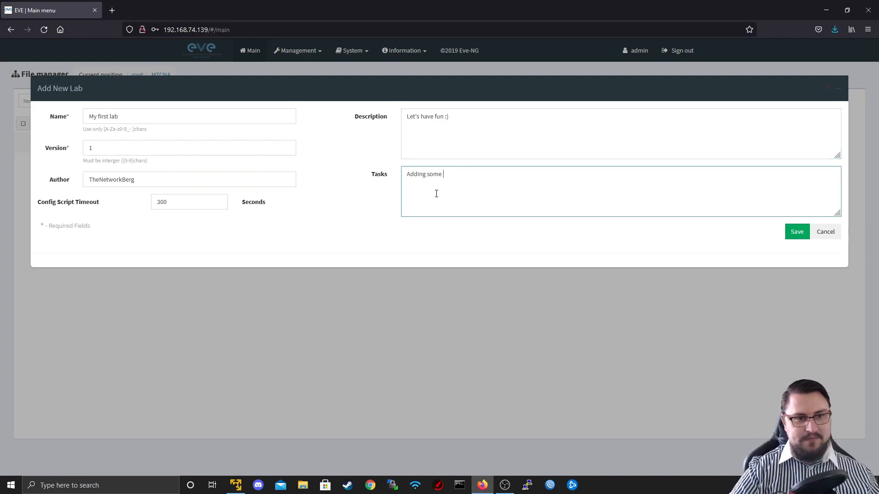
{"action": "type", "text": "nodes"}
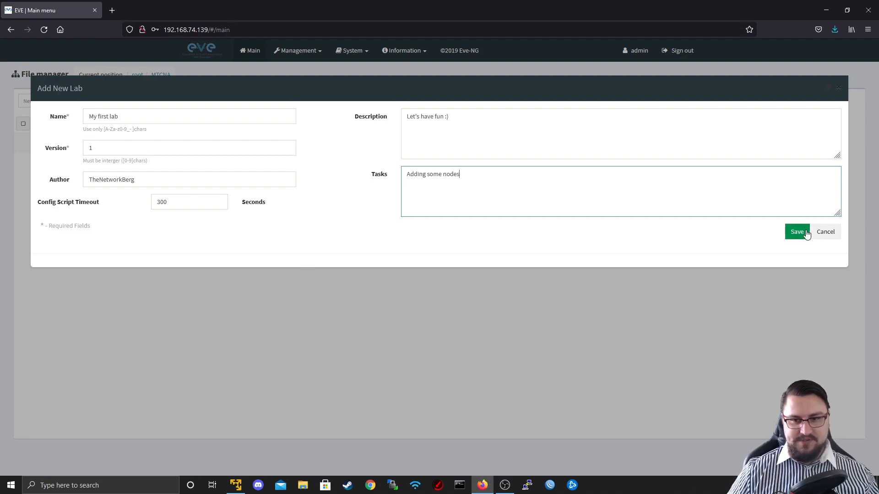
{"action": "left_click", "coordinate": [797, 232]}
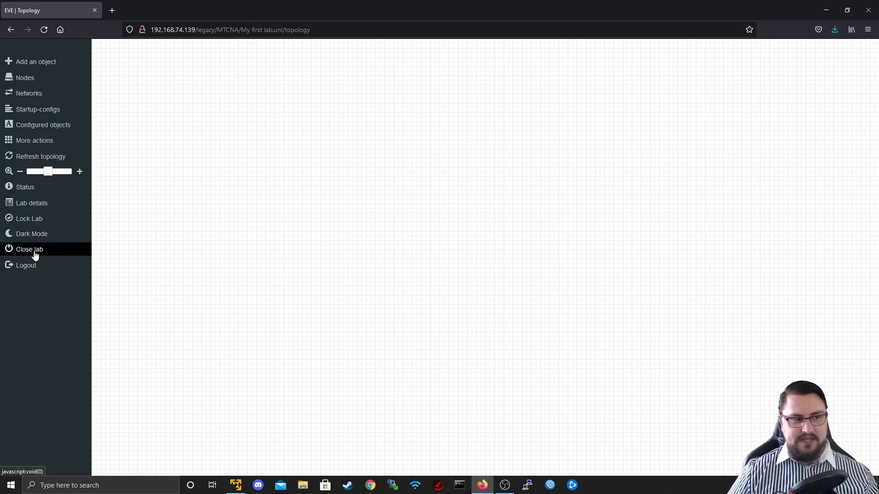
{"action": "left_click", "coordinate": [29, 249]}
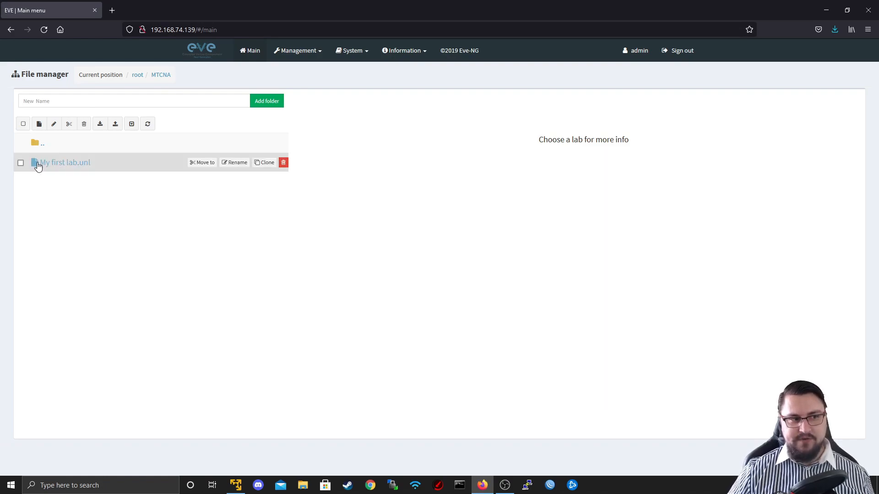
{"action": "left_click", "coordinate": [64, 163]}
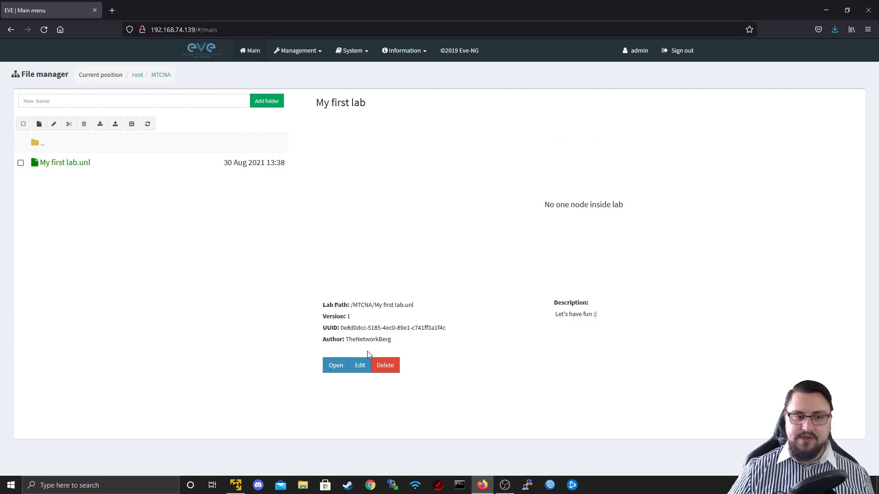
{"action": "left_click", "coordinate": [335, 366]}
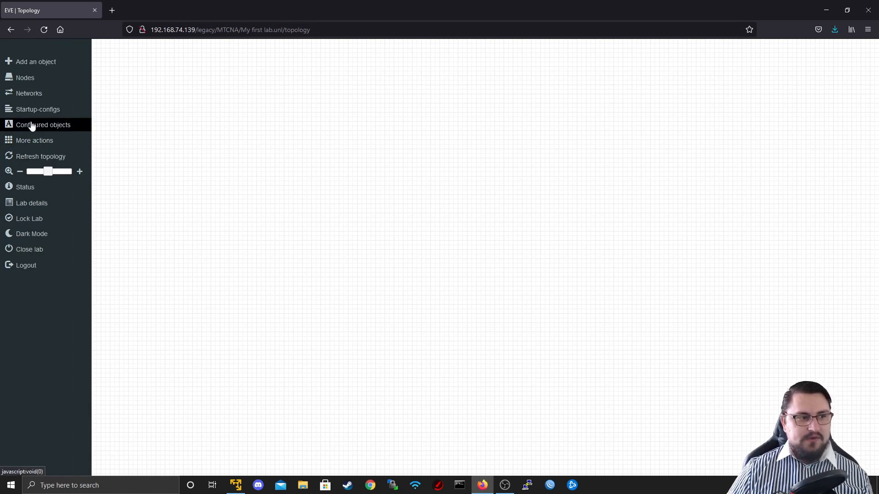
{"action": "left_click", "coordinate": [34, 140]}
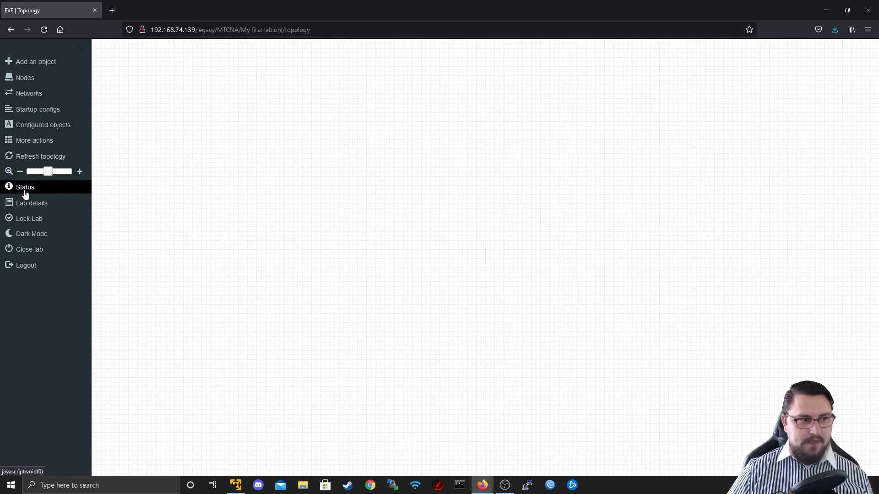
{"action": "left_click", "coordinate": [24, 186]}
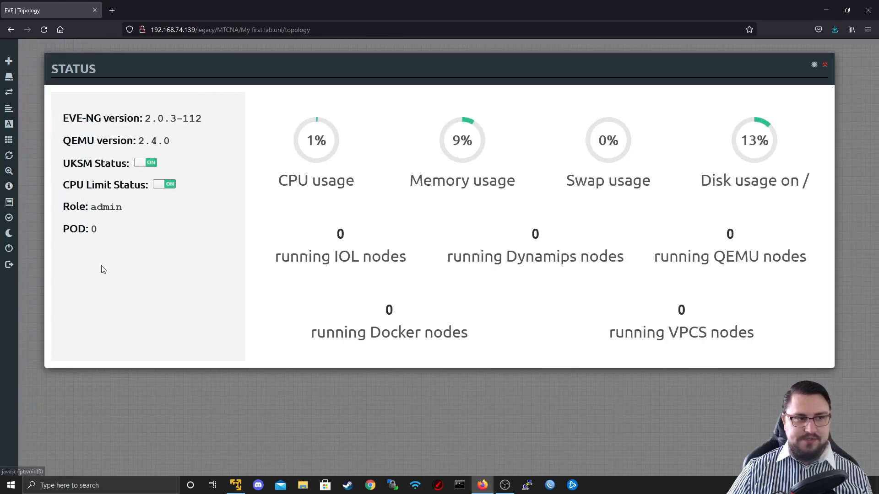
{"action": "mouse_move", "coordinate": [643, 162]}
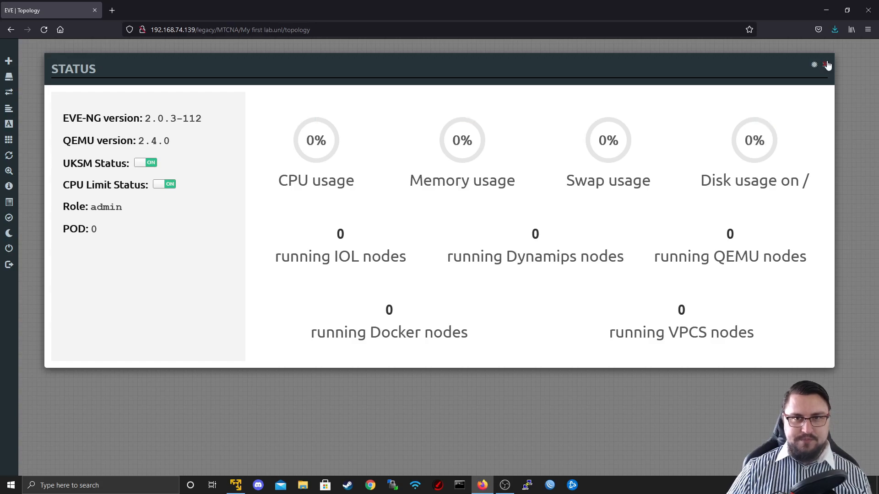
{"action": "left_click", "coordinate": [825, 64]}
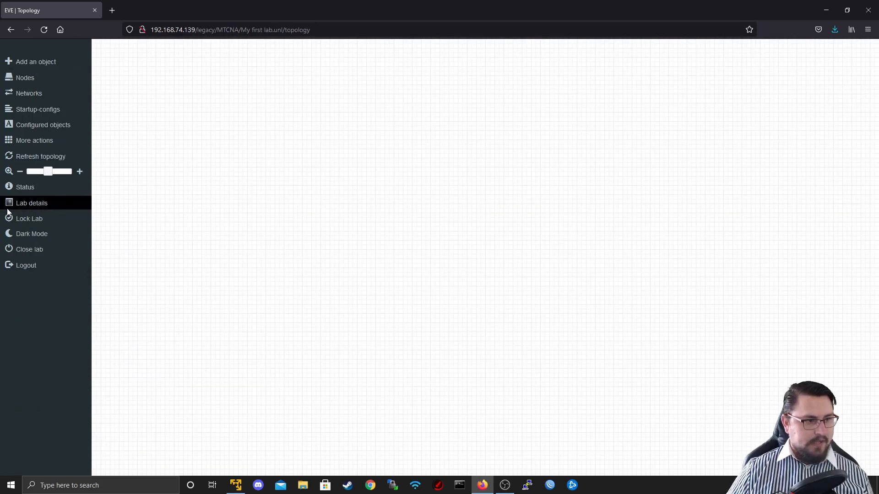
{"action": "left_click", "coordinate": [31, 203]}
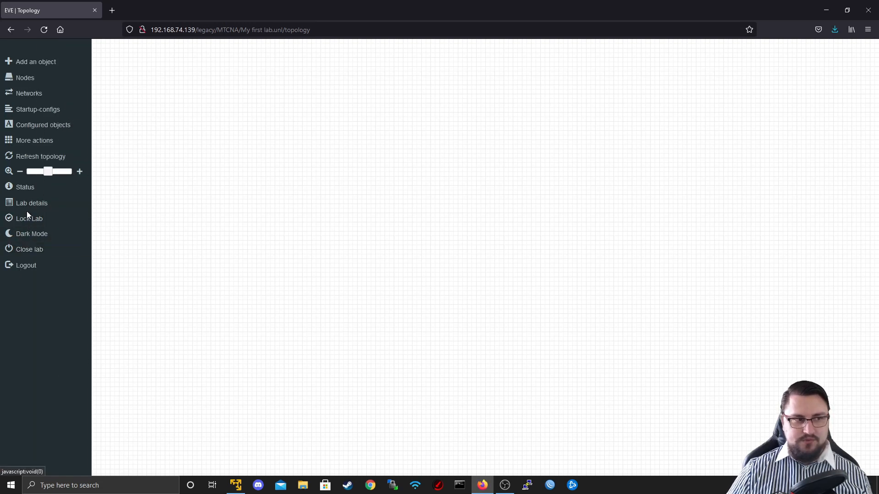
{"action": "left_click", "coordinate": [28, 217]}
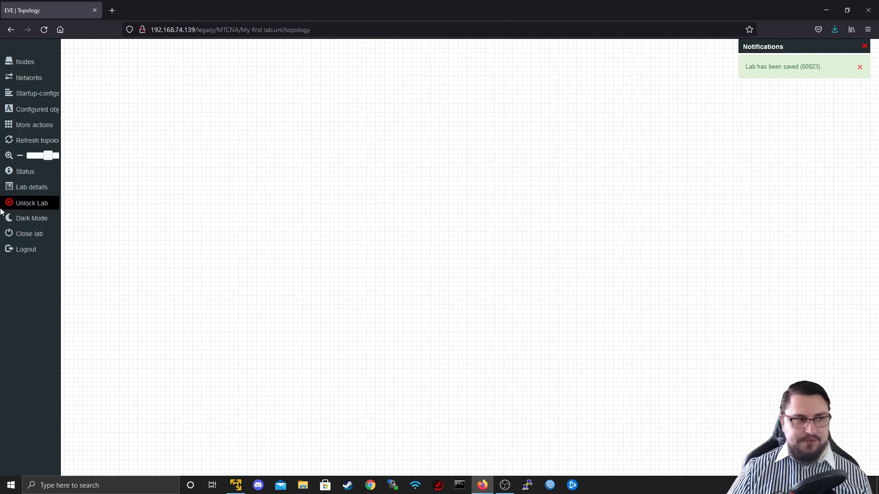
{"action": "left_click", "coordinate": [31, 203]}
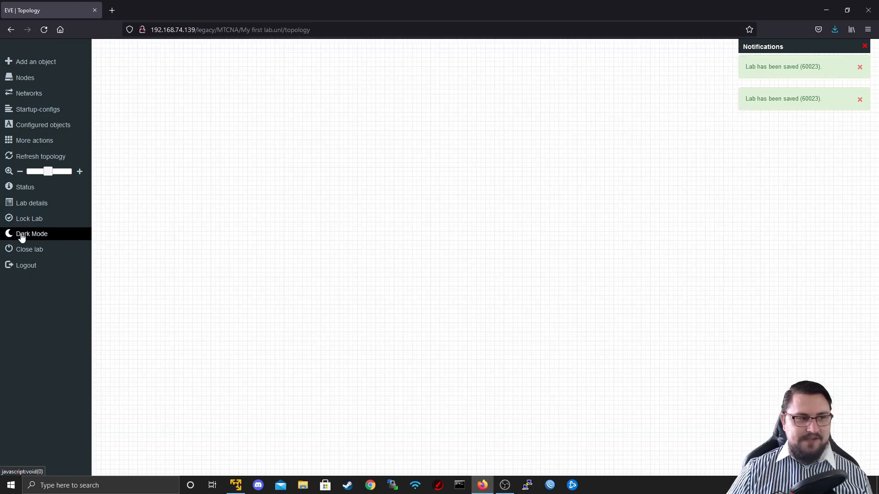
{"action": "left_click", "coordinate": [31, 233]}
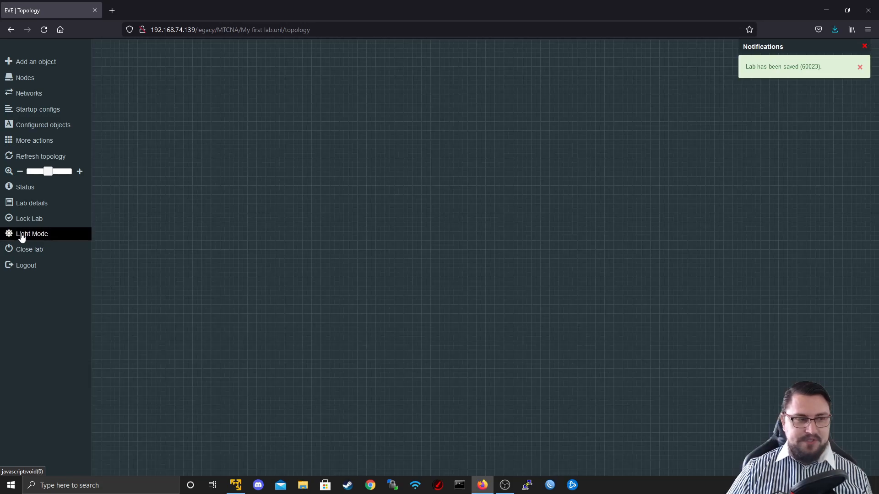
{"action": "left_click", "coordinate": [32, 233]}
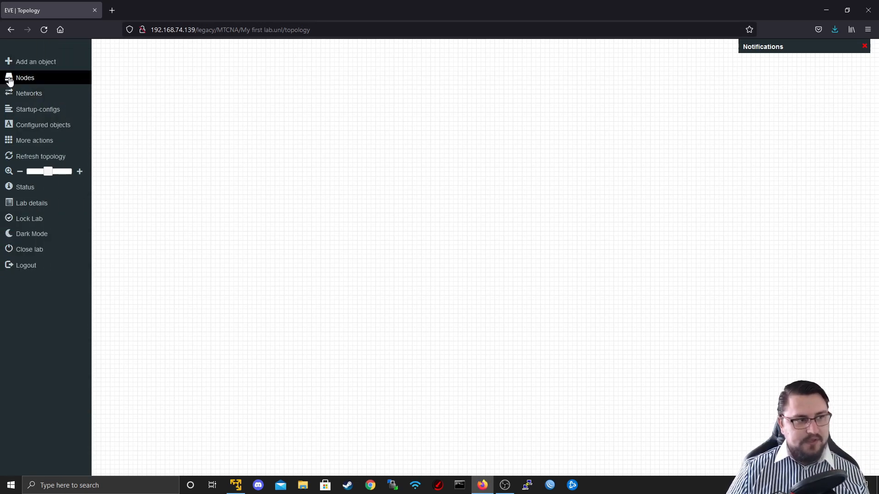
Step: Check the empty Configured Nodes list, then bring up the Add a new object menu on the canvas
{"action": "left_click", "coordinate": [25, 77]}
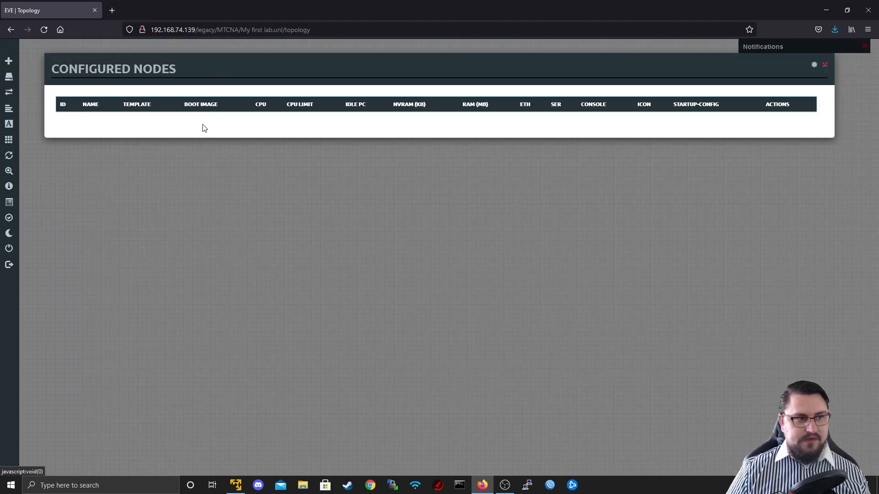
{"action": "left_click", "coordinate": [9, 60]}
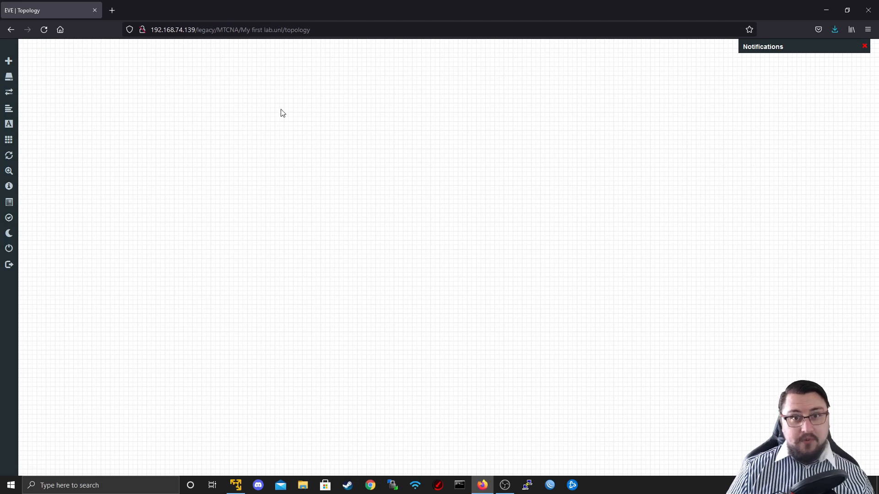
{"action": "right_click", "coordinate": [283, 112]}
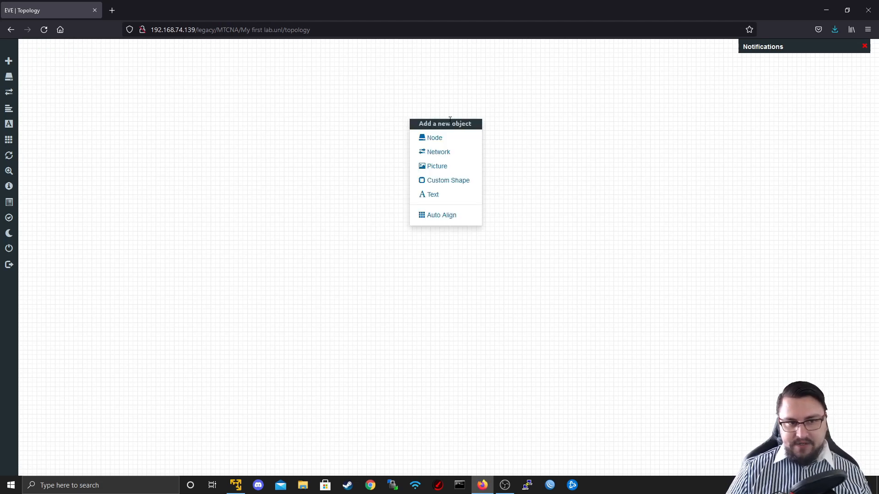
{"action": "mouse_move", "coordinate": [438, 152]}
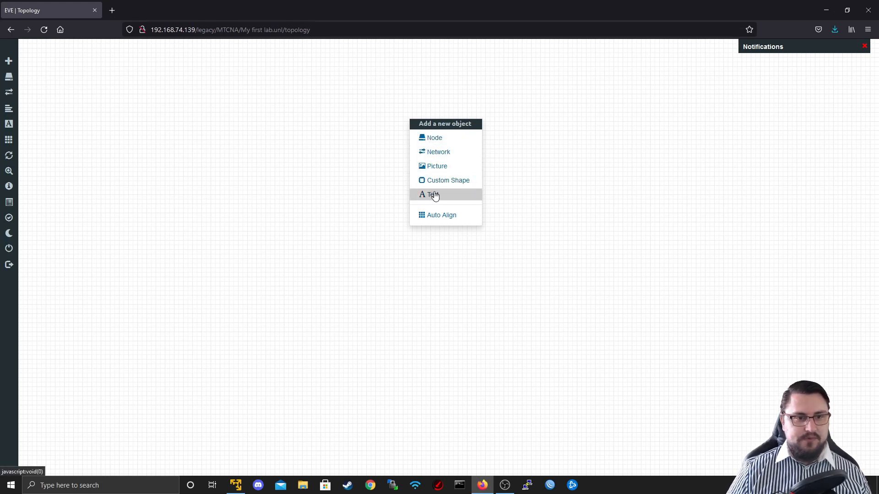
{"action": "mouse_move", "coordinate": [461, 201]}
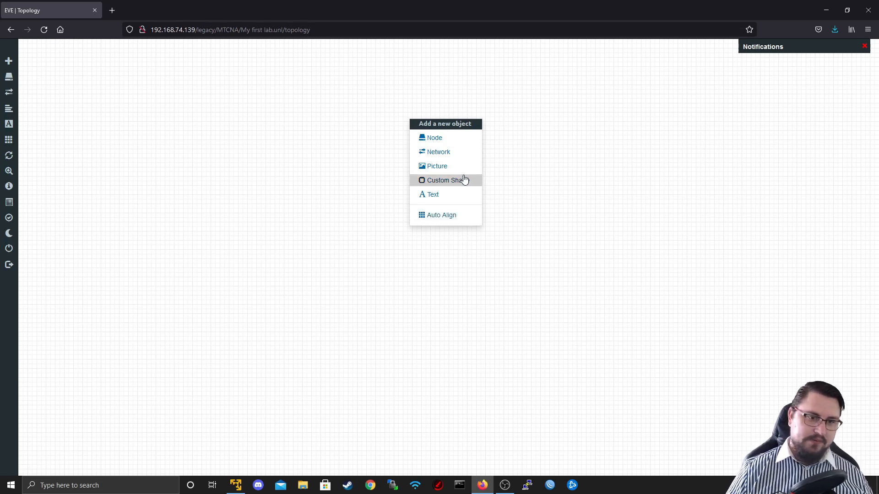
{"action": "mouse_move", "coordinate": [419, 132]}
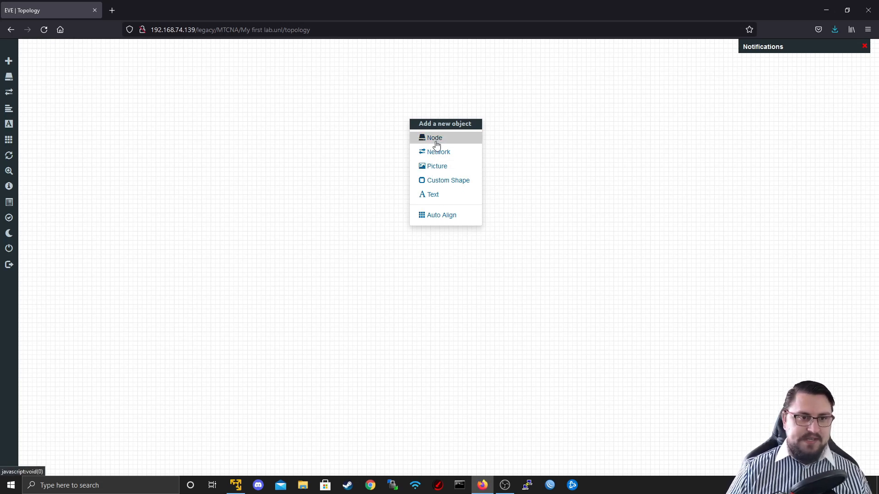
Step: Add 2 Virtual PC (VPCS) nodes from the node template list and save them
{"action": "left_click", "coordinate": [434, 137]}
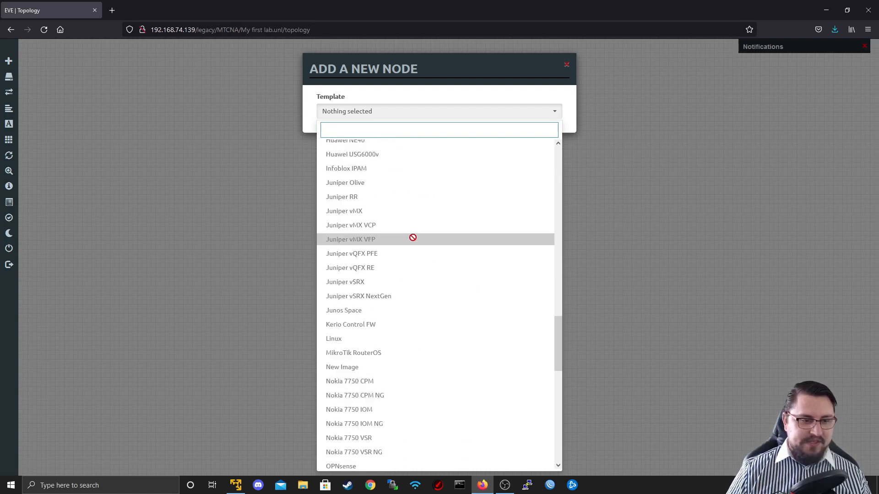
{"action": "scroll", "scroll_direction": "down", "scroll_amount": 3}
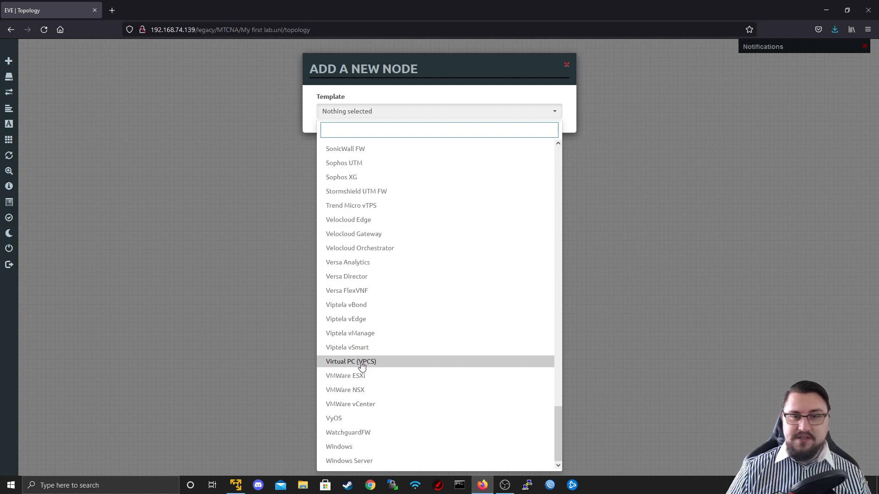
{"action": "left_click", "coordinate": [350, 361]}
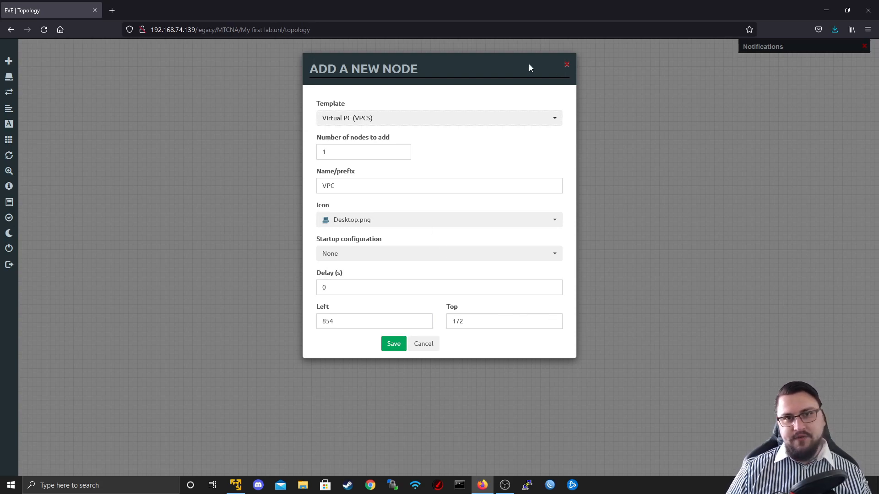
{"action": "mouse_move", "coordinate": [400, 205]}
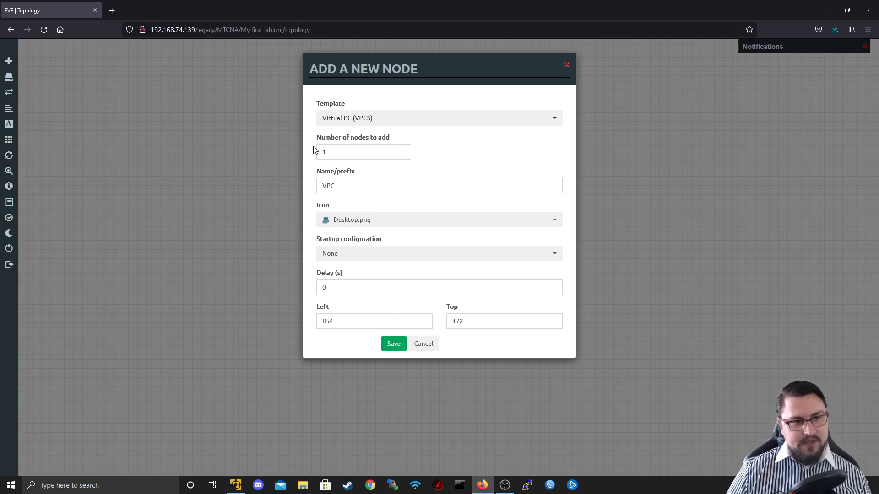
{"action": "type", "text": "2"}
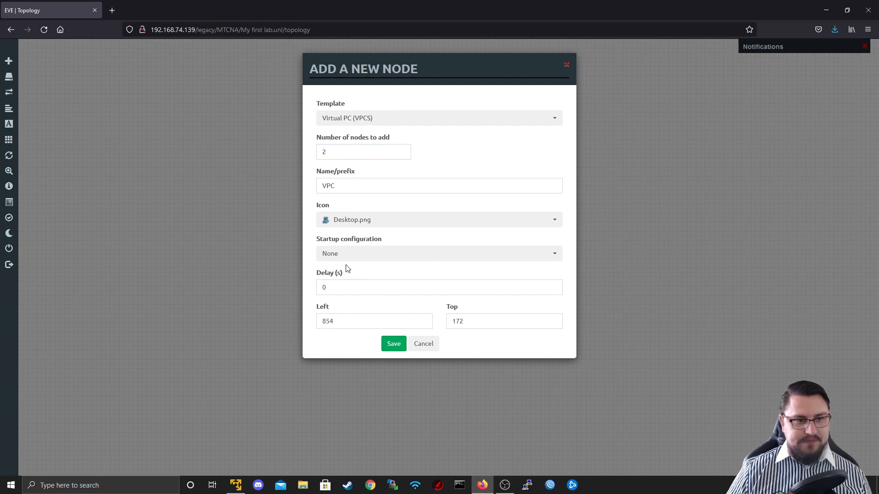
{"action": "left_click", "coordinate": [393, 343]}
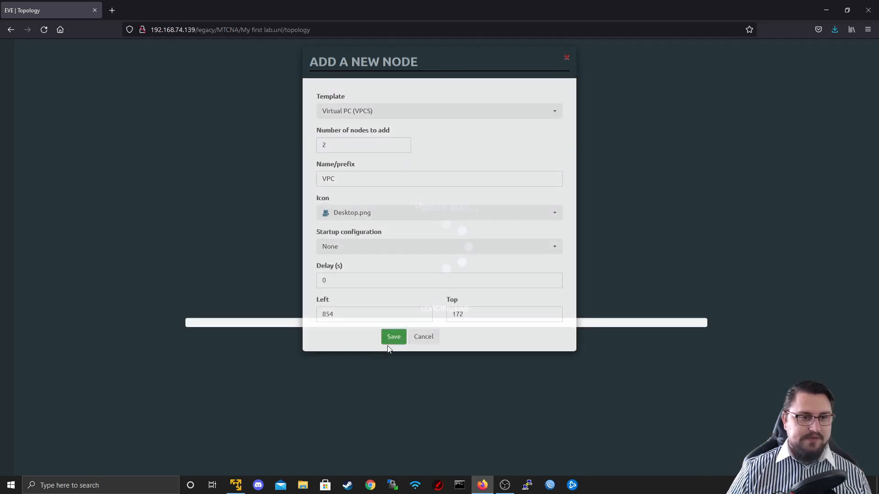
{"action": "left_click", "coordinate": [392, 336]}
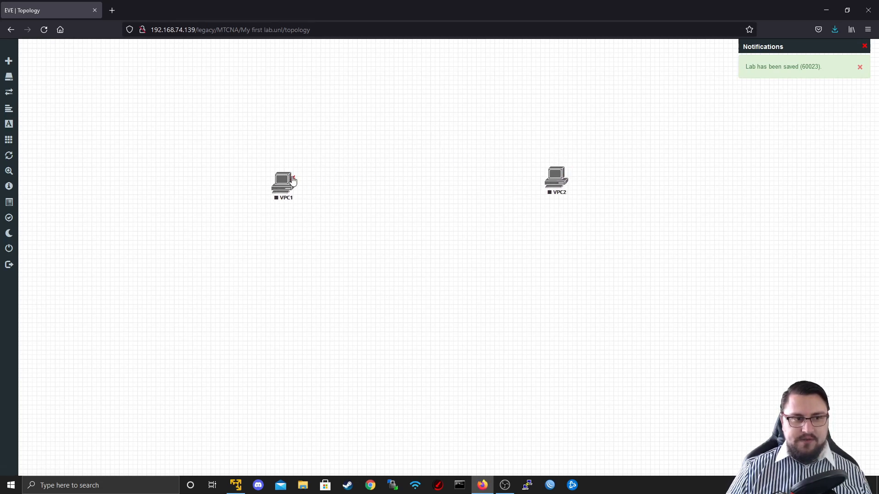
Step: Link VPC1 to VPC2 on eth0-to-eth0 and save the connection
{"action": "left_click_drag", "start_coordinate": [284, 186], "coordinate": [291, 169]}
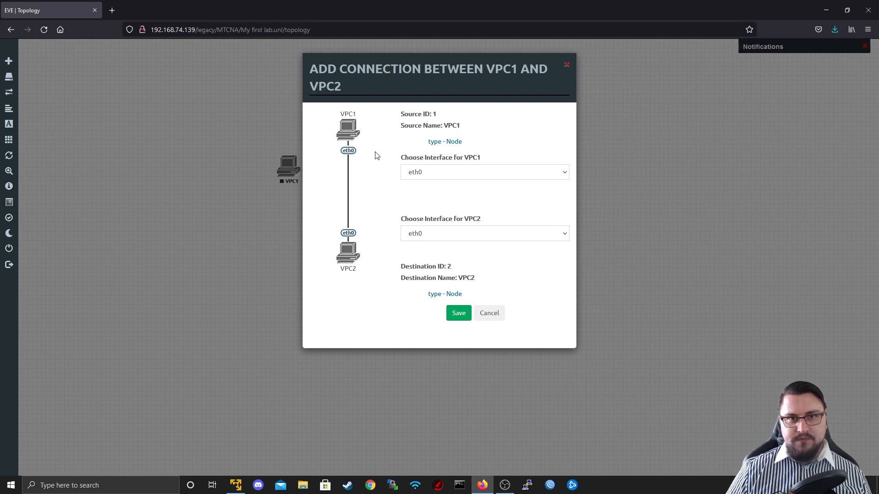
{"action": "mouse_move", "coordinate": [514, 333]}
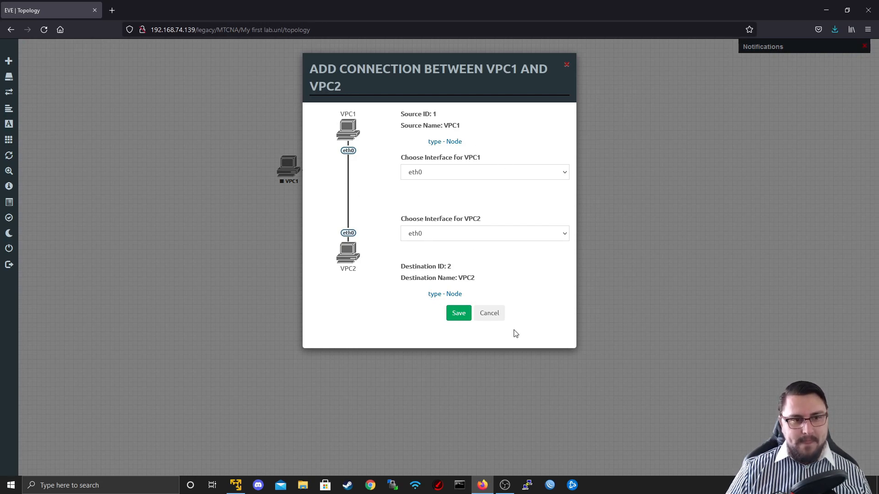
{"action": "mouse_move", "coordinate": [521, 117]}
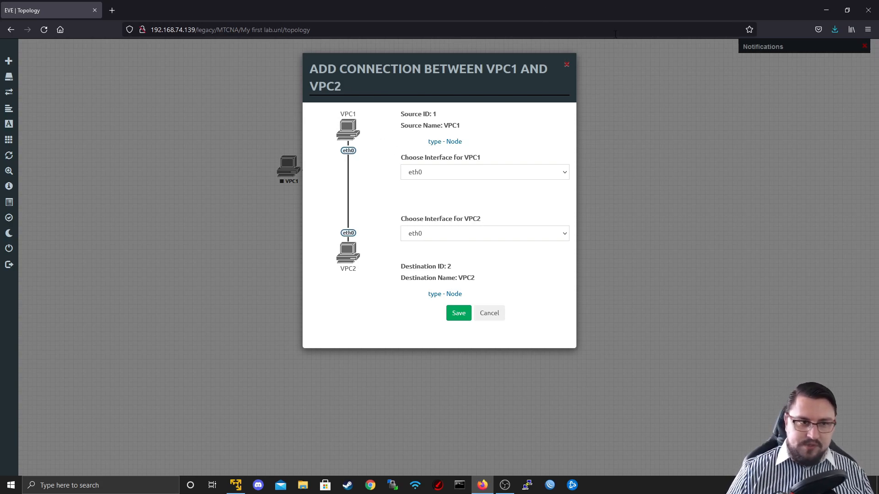
{"action": "left_click", "coordinate": [458, 313]}
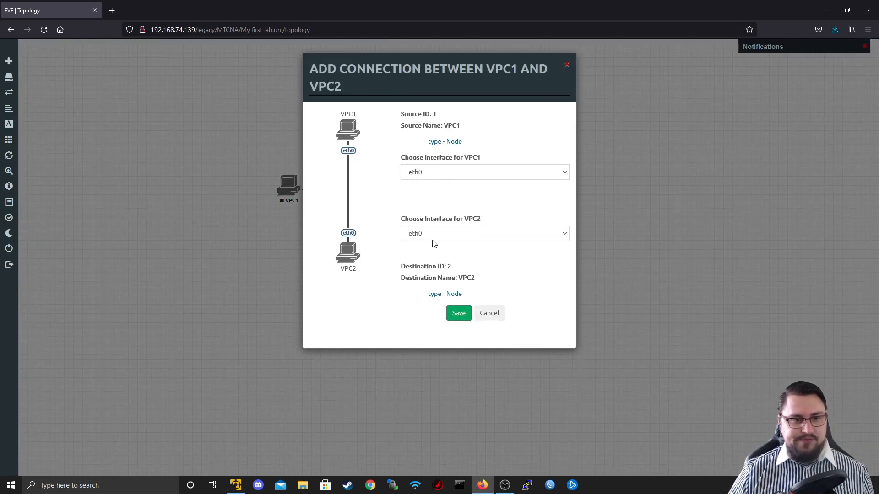
{"action": "left_click", "coordinate": [458, 313]}
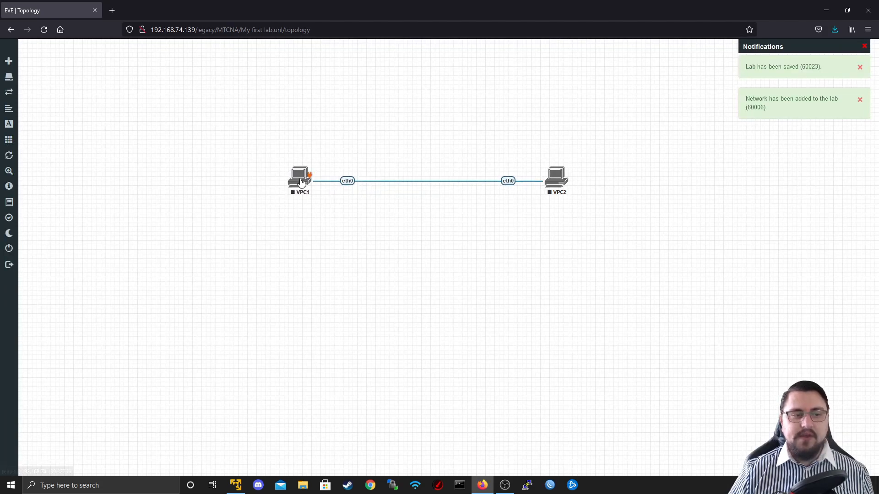
Step: Start both VPC1 and VPC2 nodes from their action menus
{"action": "right_click", "coordinate": [300, 176]}
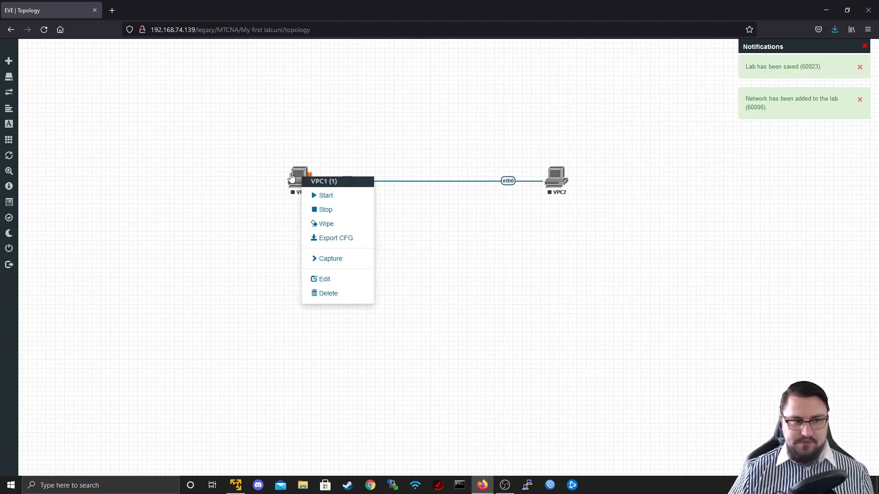
{"action": "mouse_move", "coordinate": [346, 195]}
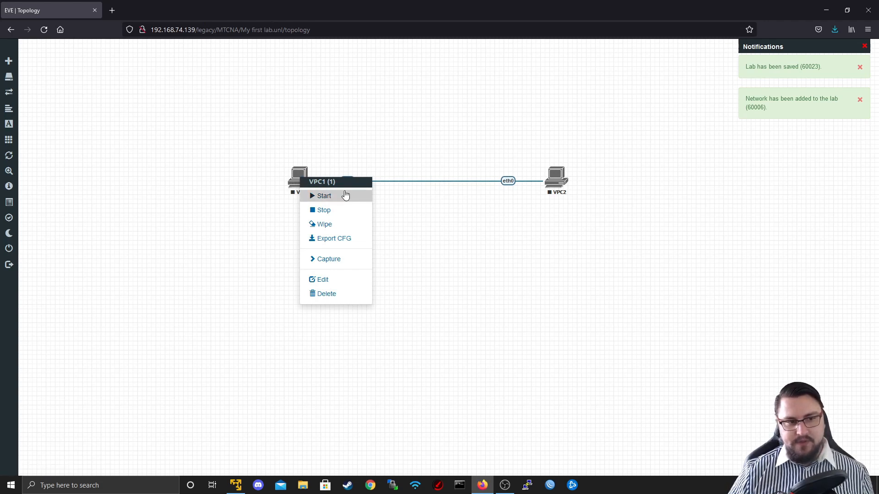
{"action": "left_click", "coordinate": [323, 195]}
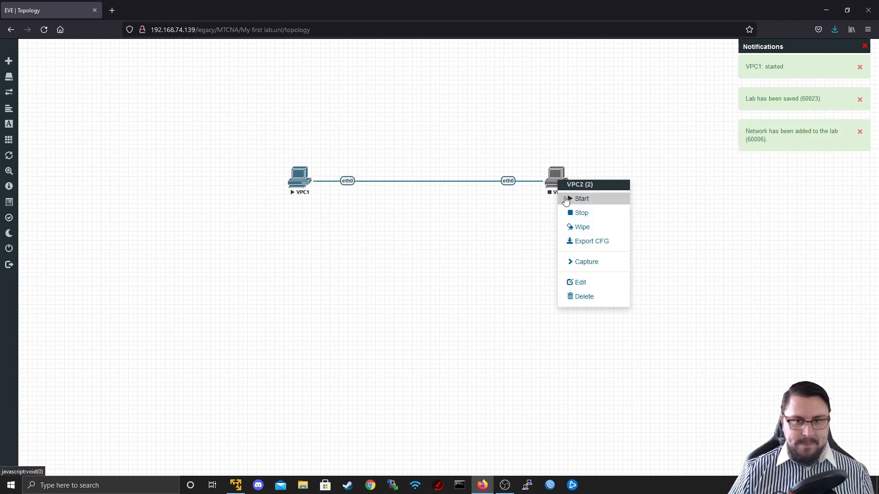
{"action": "left_click", "coordinate": [582, 198]}
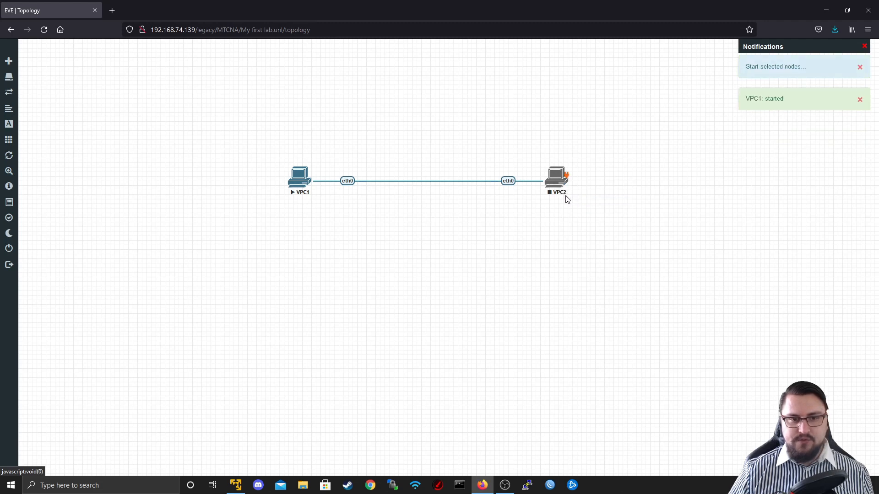
{"action": "mouse_move", "coordinate": [555, 178]}
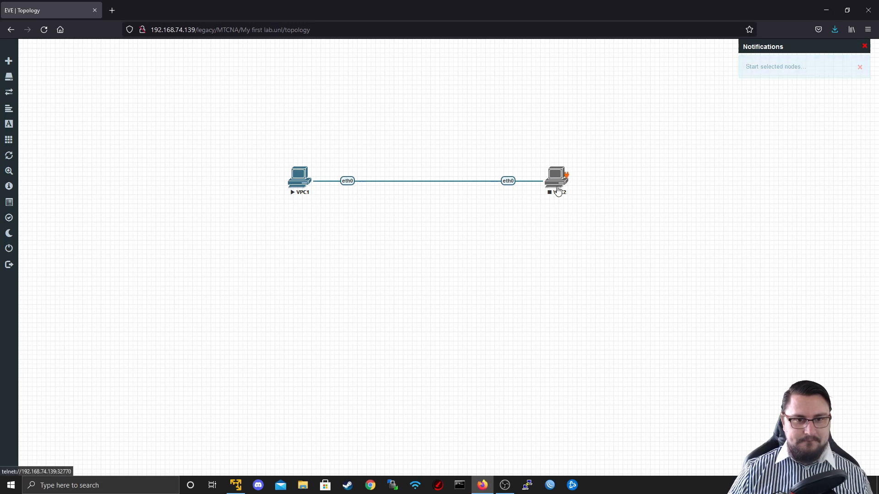
{"action": "left_click", "coordinate": [555, 178]}
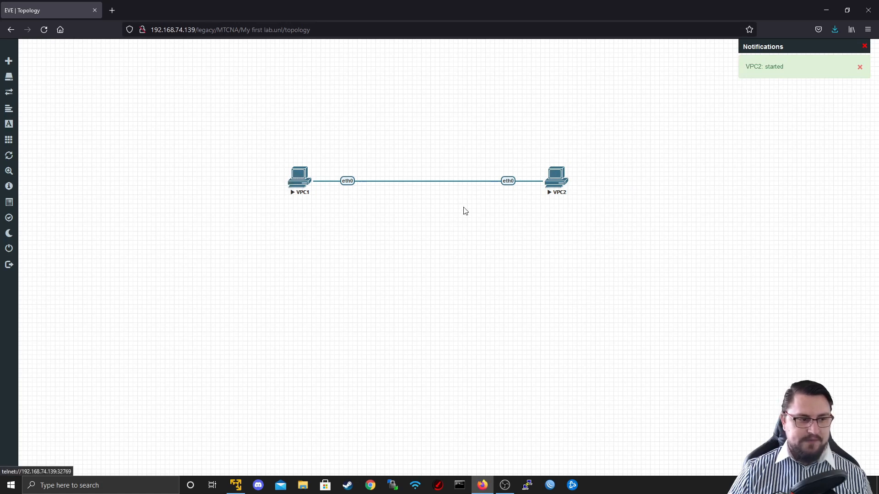
Step: Open VPC1's telnet console using putty.exe as the handler application
{"action": "left_click", "coordinate": [298, 176]}
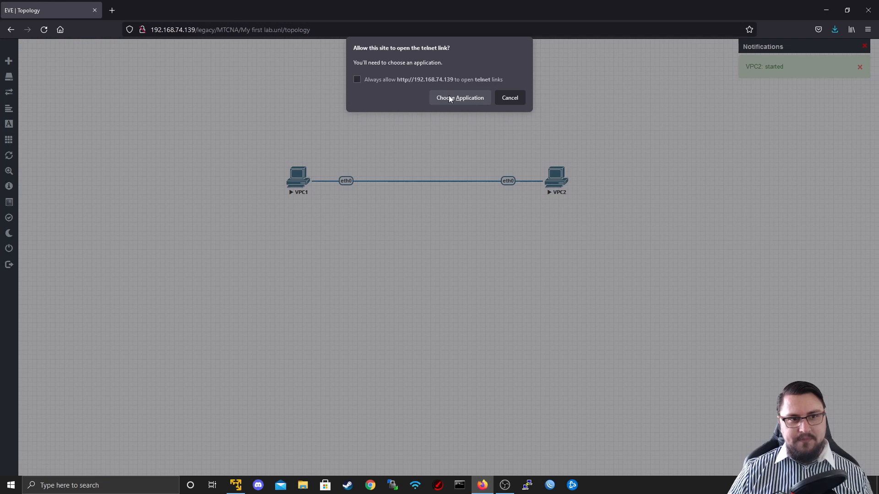
{"action": "left_click", "coordinate": [458, 98]}
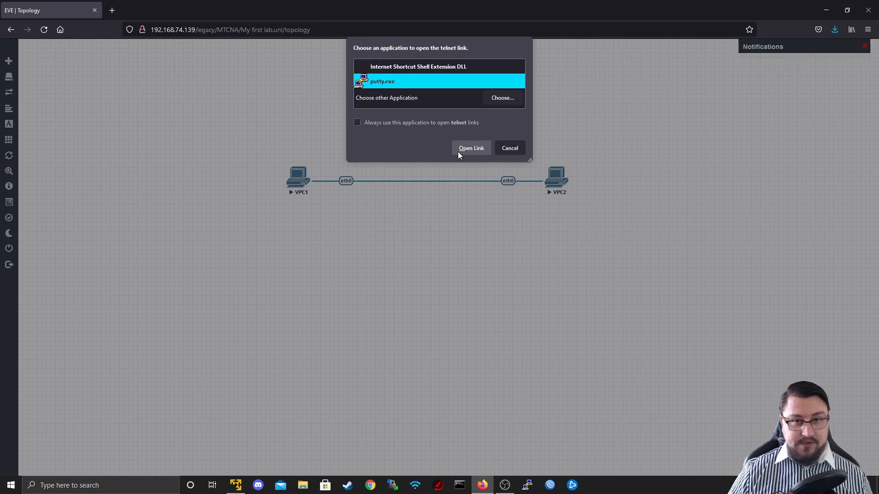
{"action": "left_click", "coordinate": [470, 148]}
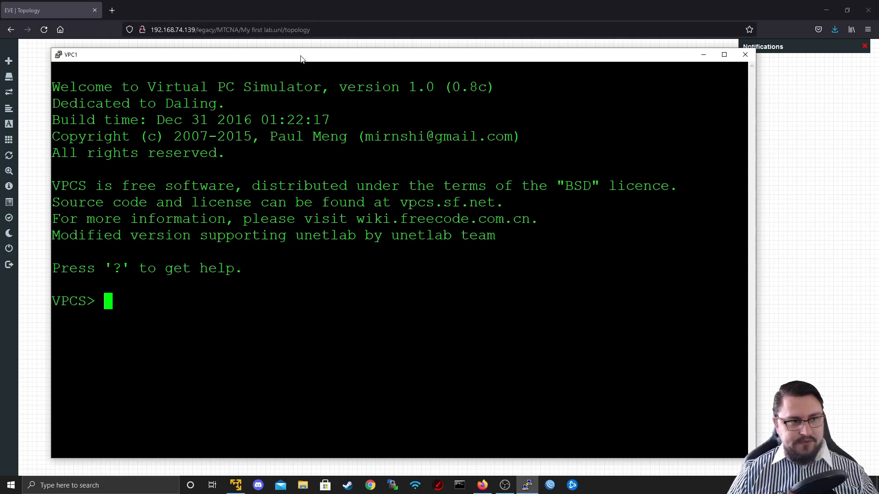
Step: Assign VPC1 the address 10.0.0.1/24, then close its PuTTY session
{"action": "left_click", "coordinate": [723, 54]}
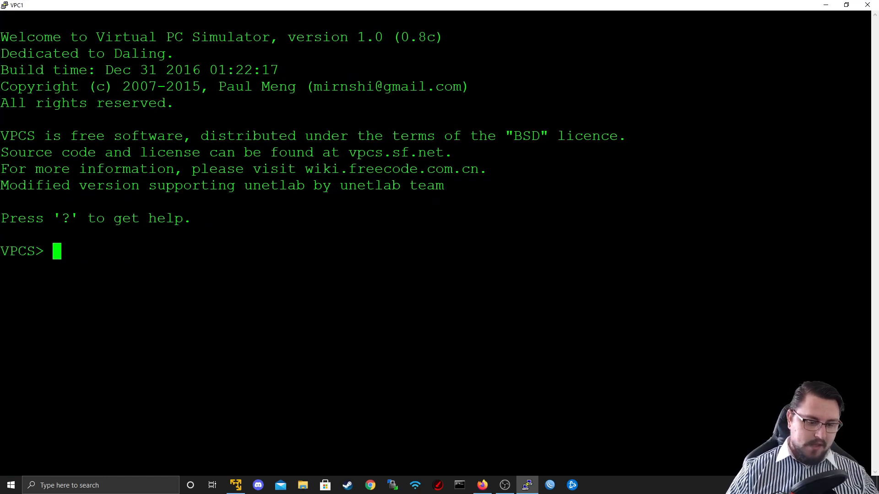
{"action": "key", "text": "enter"}
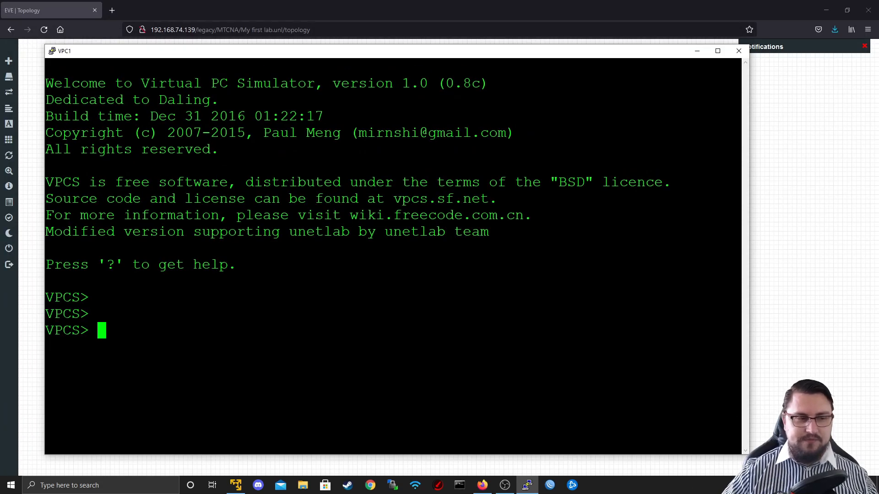
{"action": "type", "text": "ip"}
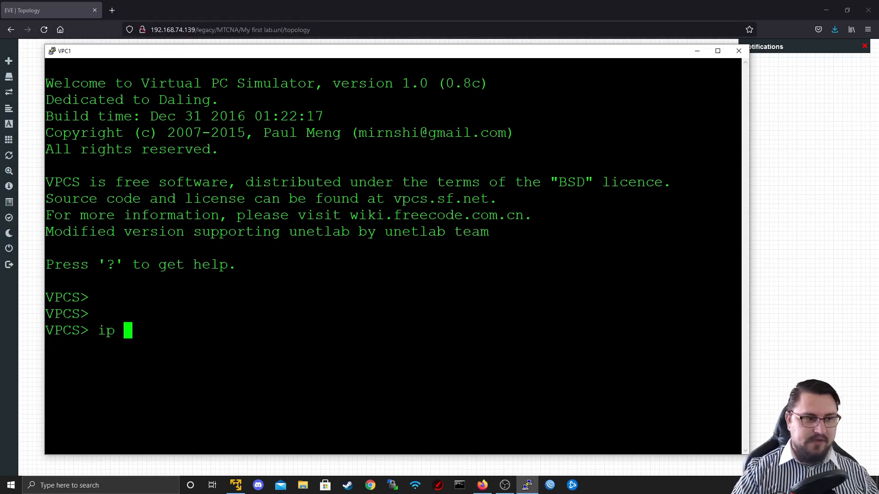
{"action": "type", "text": "10."}
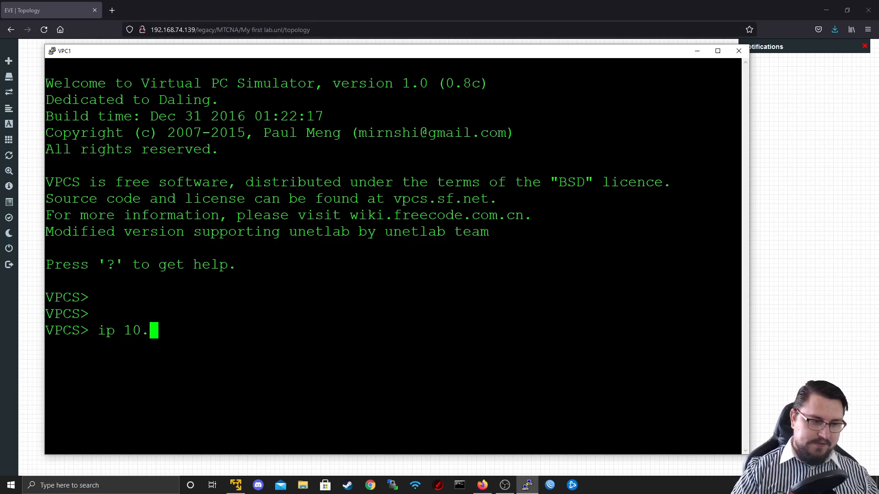
{"action": "type", "text": "0.0.1/24"}
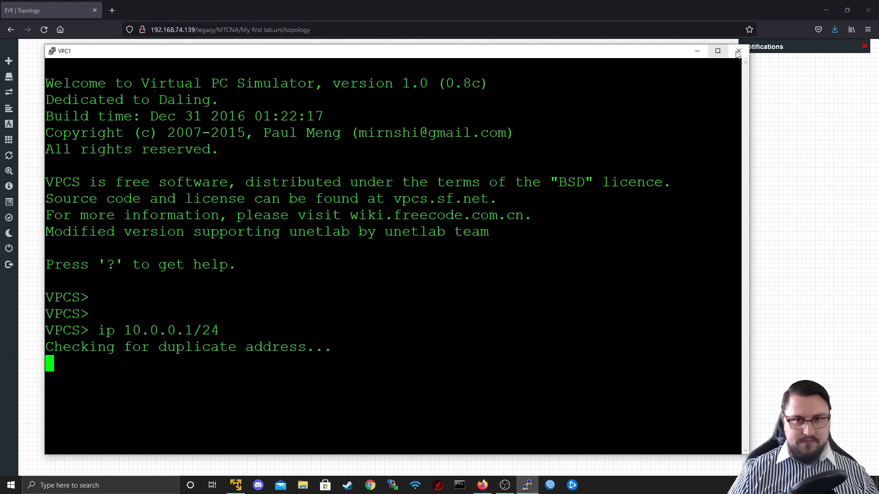
{"action": "left_click", "coordinate": [738, 52]}
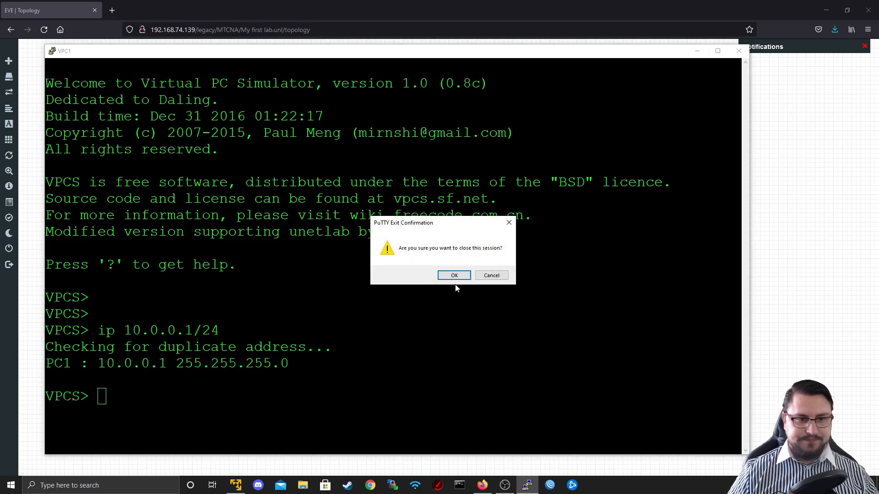
{"action": "left_click", "coordinate": [453, 275]}
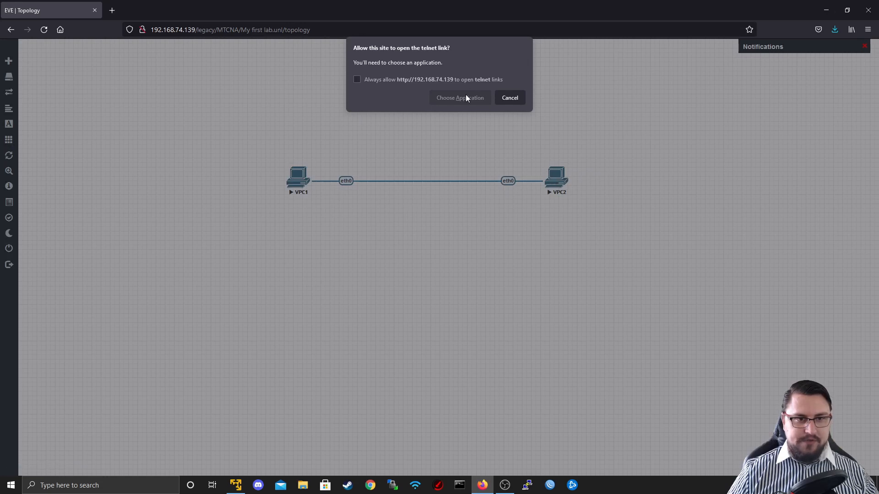
Step: In VPC2's console, assign the address 10.0.0.2/24
{"action": "left_click", "coordinate": [459, 98]}
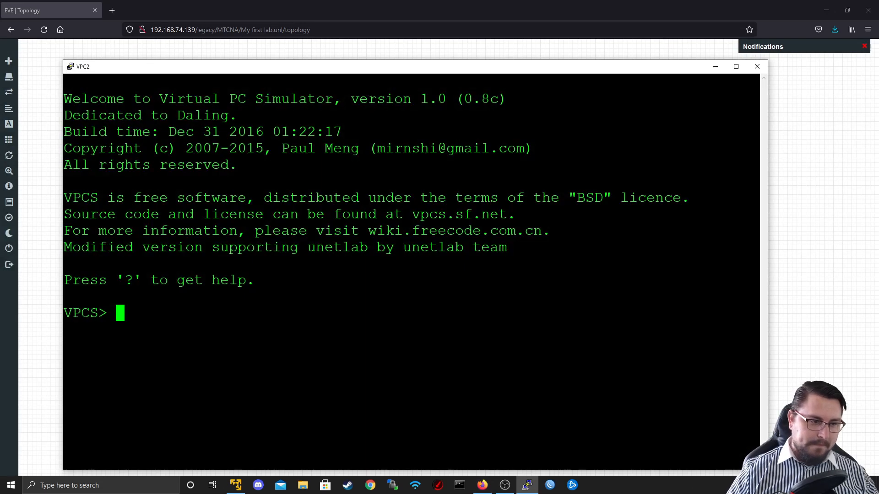
{"action": "type", "text": "ip 10"}
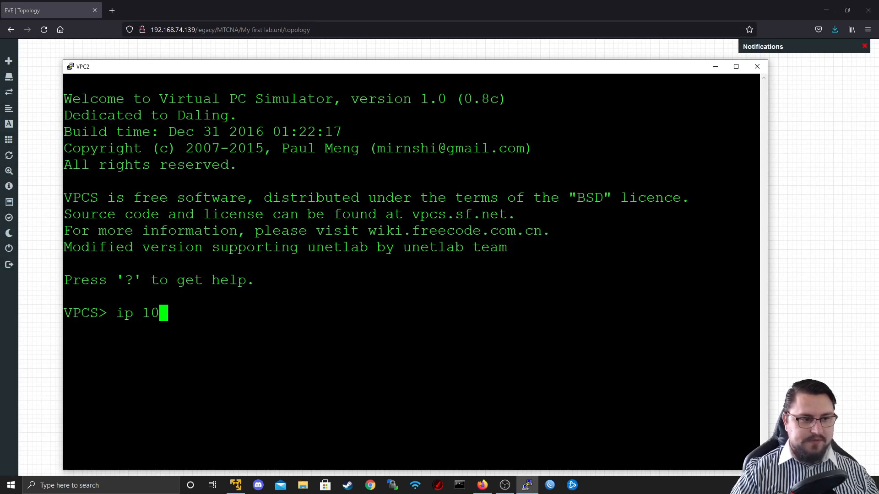
{"action": "key", "text": "Enter"}
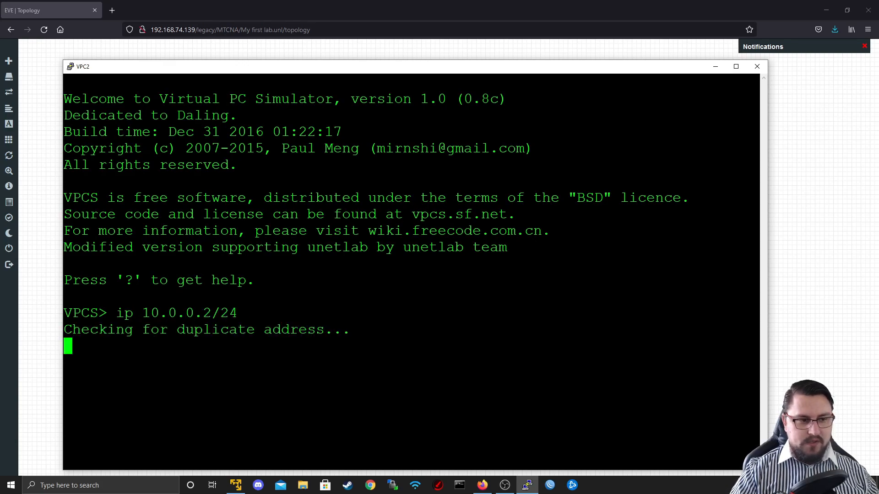
Step: Ping VPC1 at 10.0.0.1 from VPC2, get replies, and close the session
{"action": "type", "text": "p"}
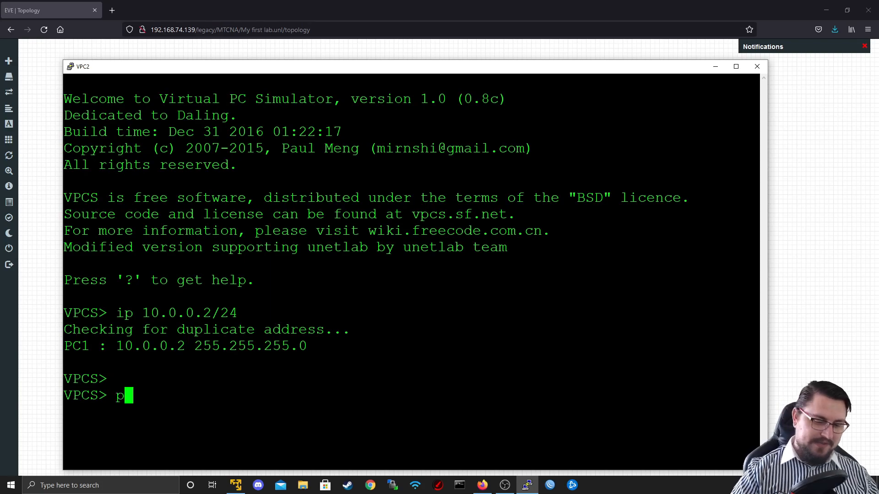
{"action": "type", "text": "ing 10.0.0.1"}
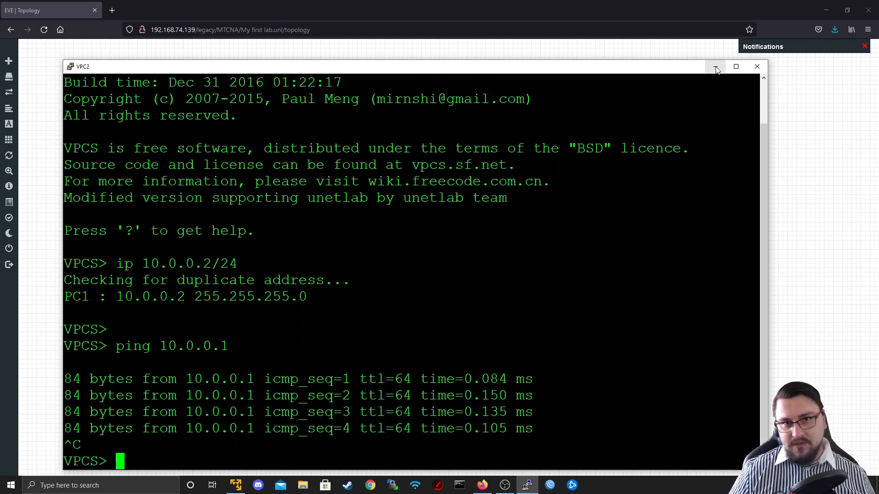
{"action": "left_click", "coordinate": [757, 66]}
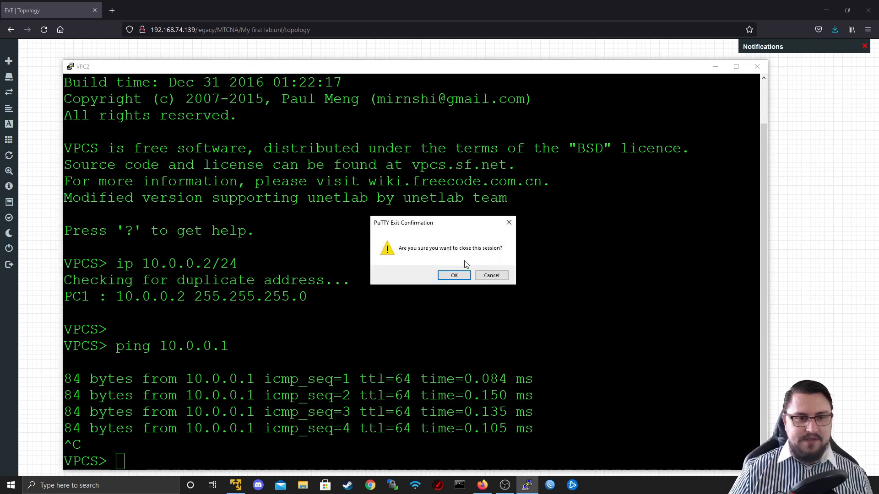
Step: Stop both PCs, remove their direct link, and begin adding a new network
{"action": "left_click", "coordinate": [454, 275]}
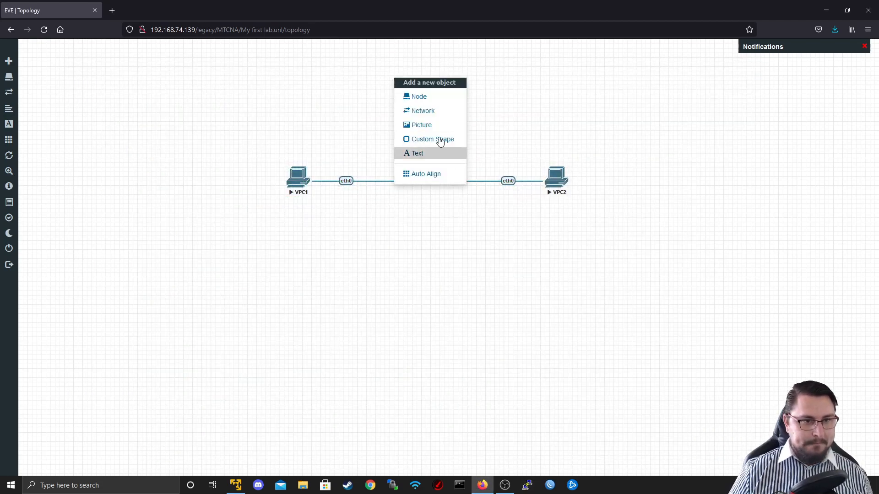
{"action": "left_click", "coordinate": [495, 180]}
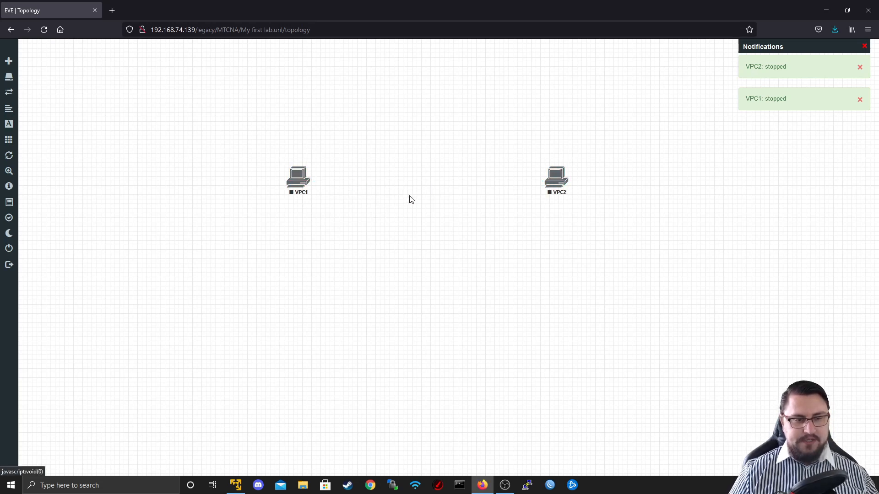
{"action": "right_click", "coordinate": [410, 200]}
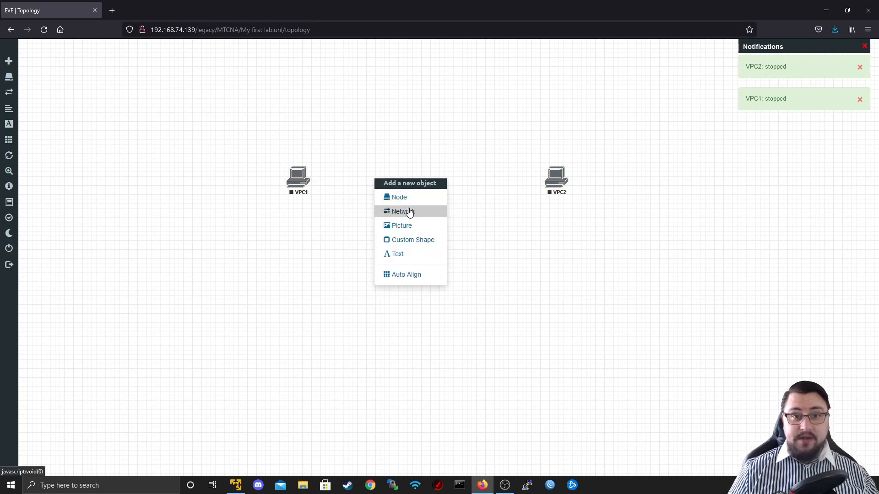
{"action": "left_click", "coordinate": [403, 211]}
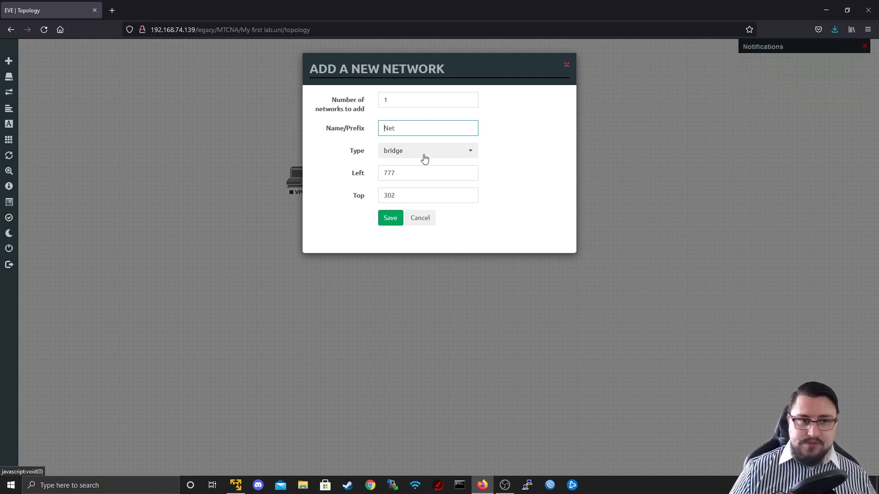
Step: Create a Management(Cloud0) network named Net and place it above the two PCs
{"action": "left_click", "coordinate": [425, 151]}
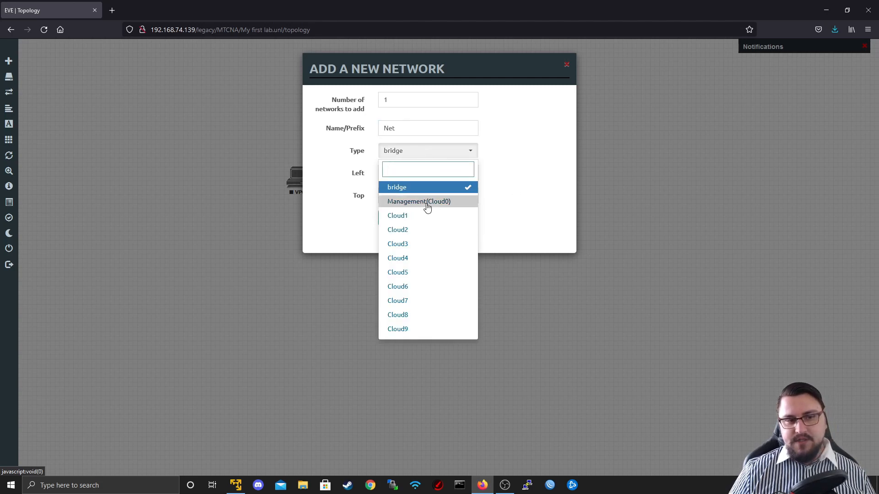
{"action": "left_click", "coordinate": [418, 201]}
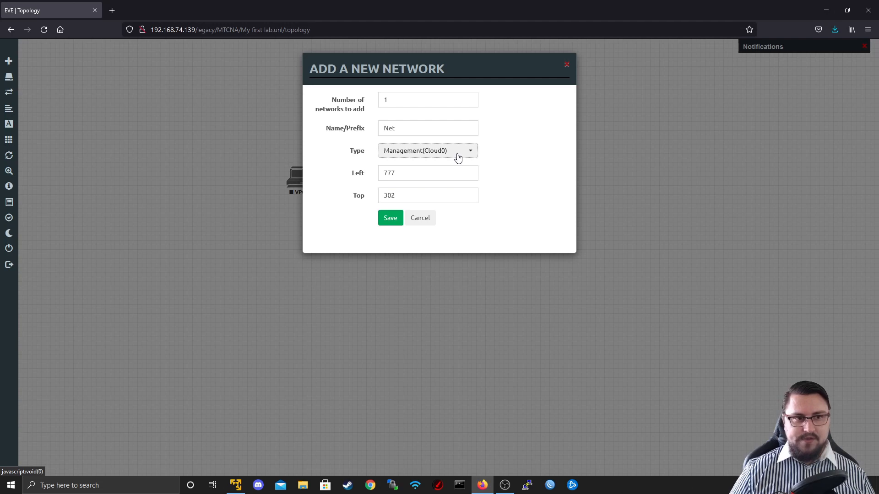
{"action": "mouse_move", "coordinate": [695, 117]}
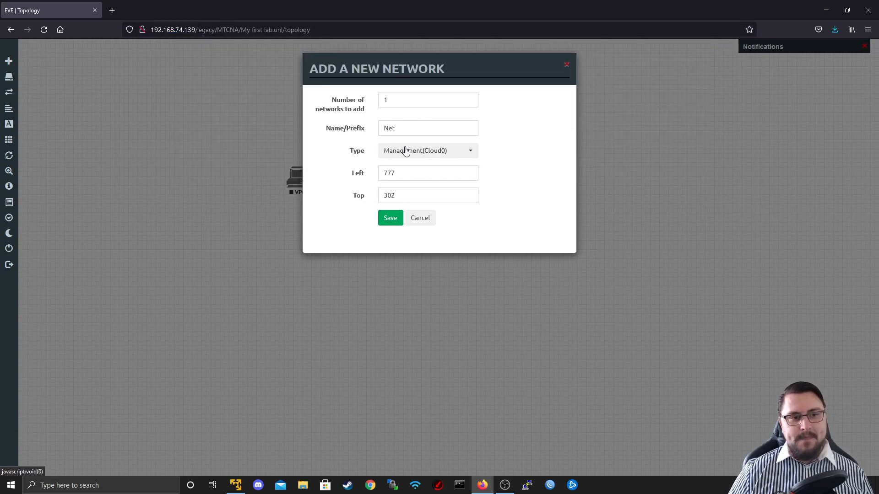
{"action": "left_click", "coordinate": [390, 218]}
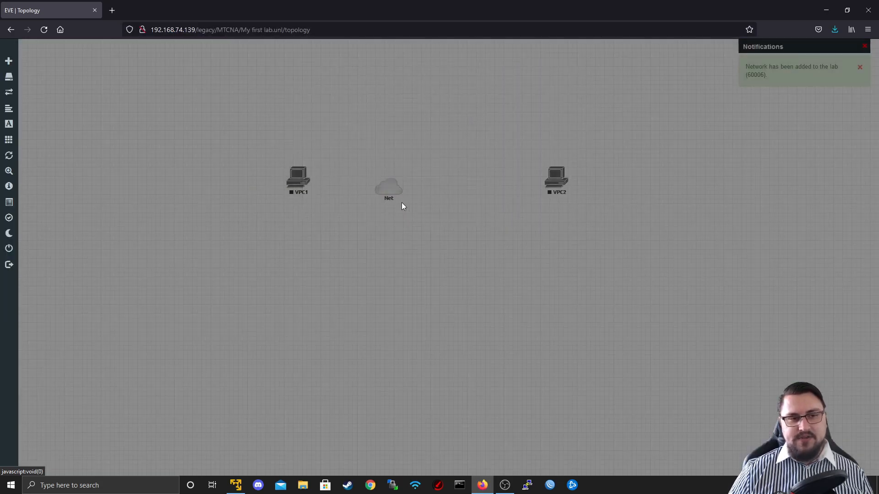
{"action": "left_click_drag", "start_coordinate": [388, 185], "coordinate": [435, 66]}
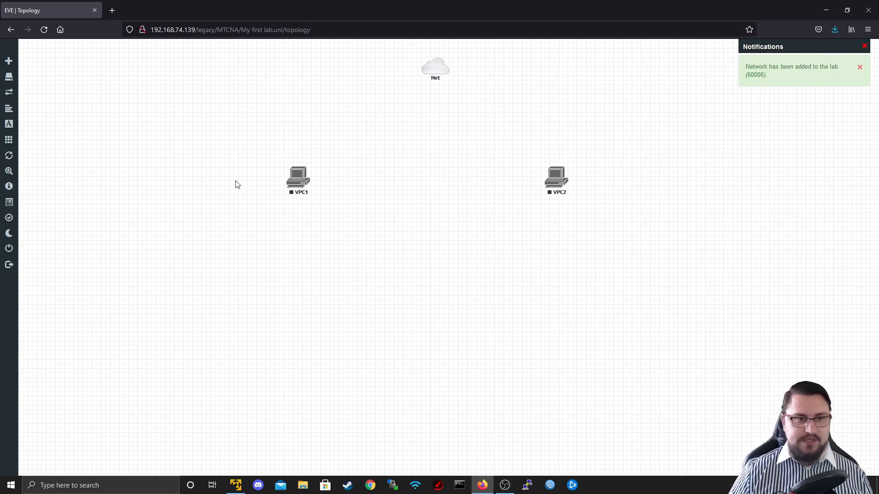
{"action": "mouse_move", "coordinate": [306, 175]}
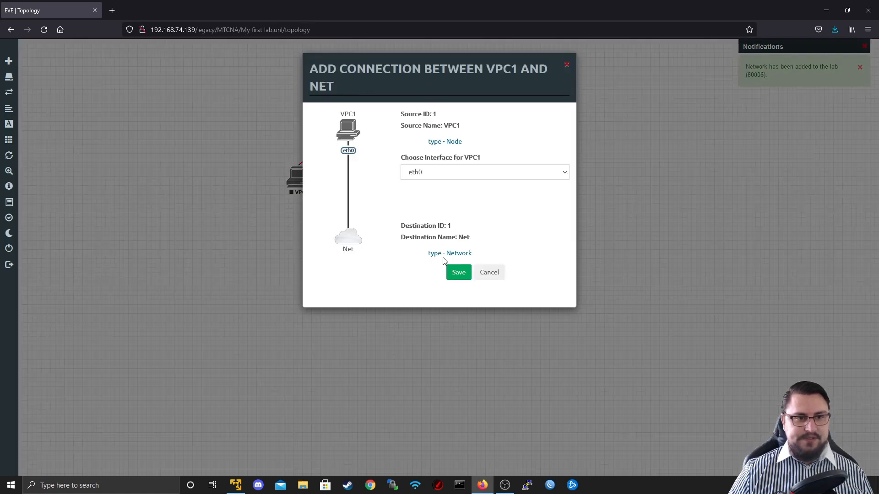
Step: Link VPC1 and VPC2 to the Net cloud via eth0
{"action": "left_click", "coordinate": [457, 273]}
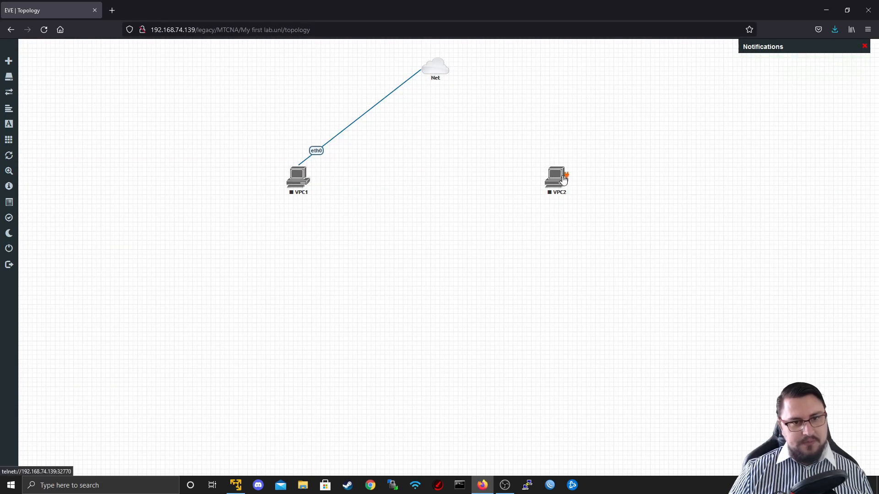
{"action": "left_click_drag", "start_coordinate": [556, 175], "coordinate": [435, 67]}
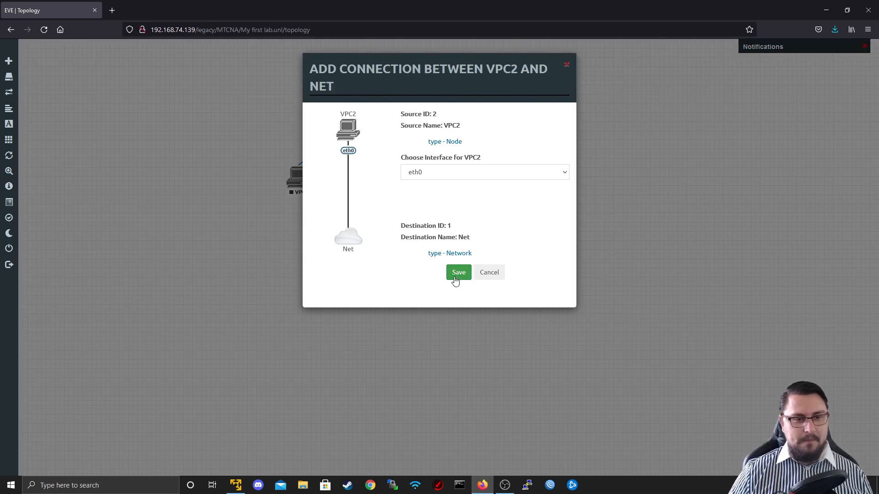
{"action": "left_click", "coordinate": [458, 273]}
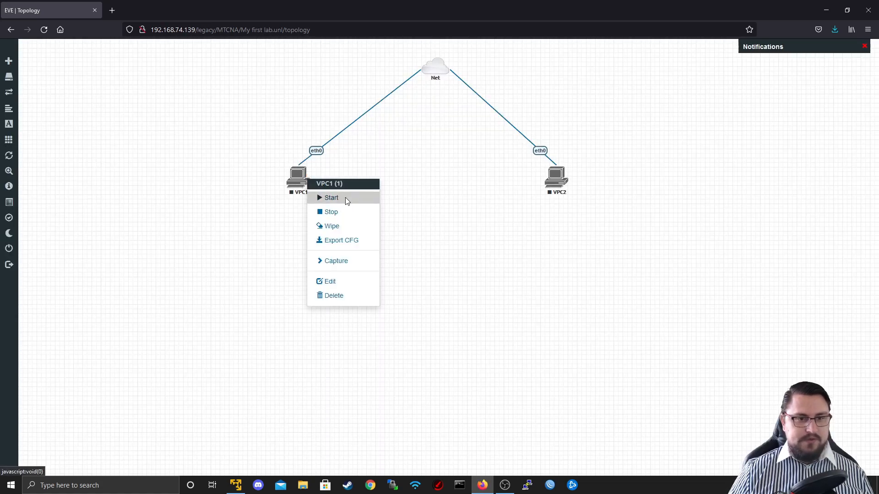
Step: Start VPC1 and VPC2 and launch VPC1's telnet console
{"action": "left_click", "coordinate": [330, 198]}
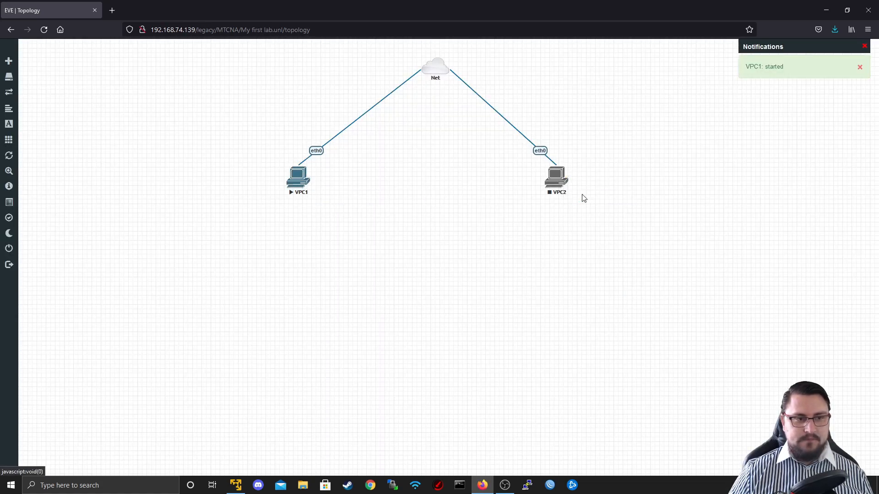
{"action": "left_click", "coordinate": [555, 176]}
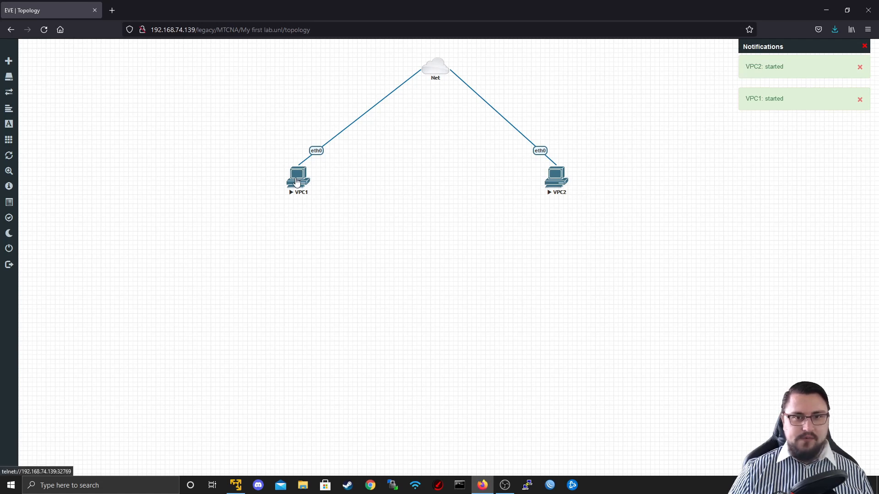
{"action": "left_click", "coordinate": [297, 177]}
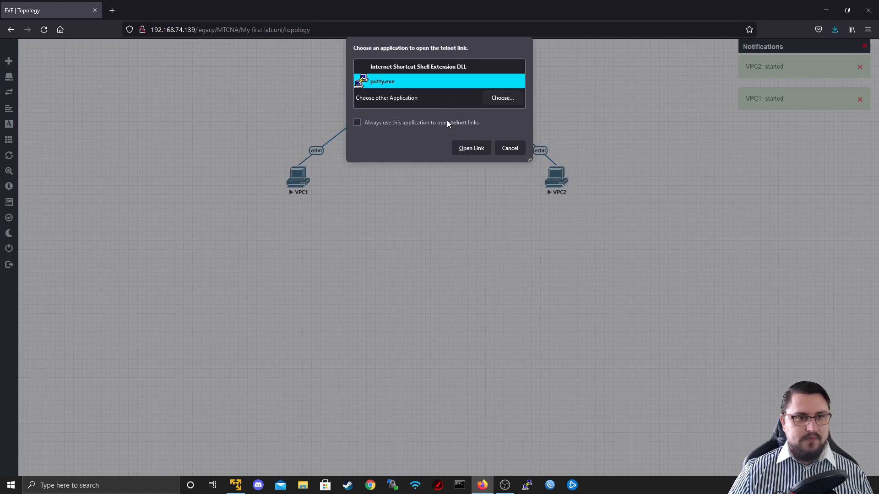
Step: In VPC1's console, assign 192.168.74.50/24 with gateway 192.168.74.2
{"action": "left_click", "coordinate": [470, 149]}
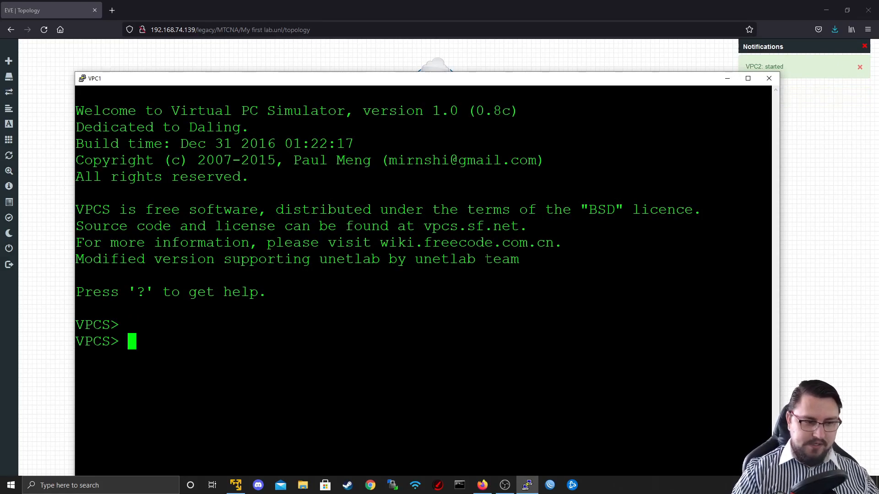
{"action": "type", "text": "ip 192.168"}
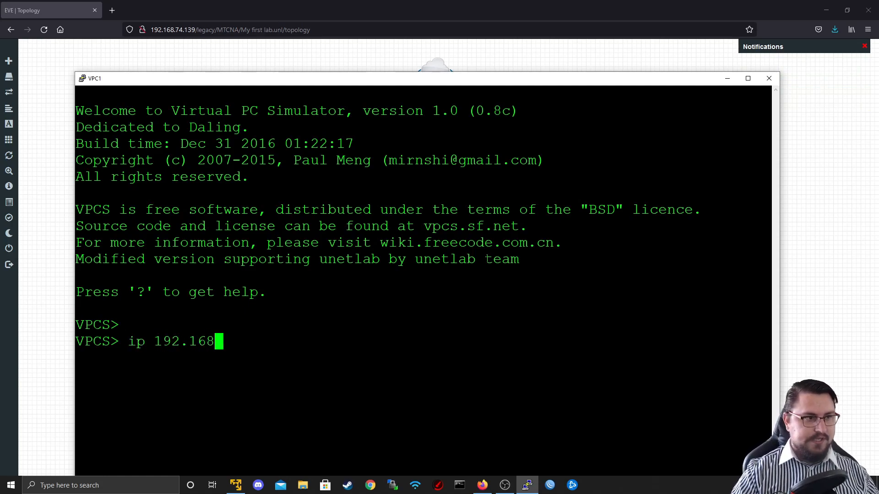
{"action": "type", "text": ".74."}
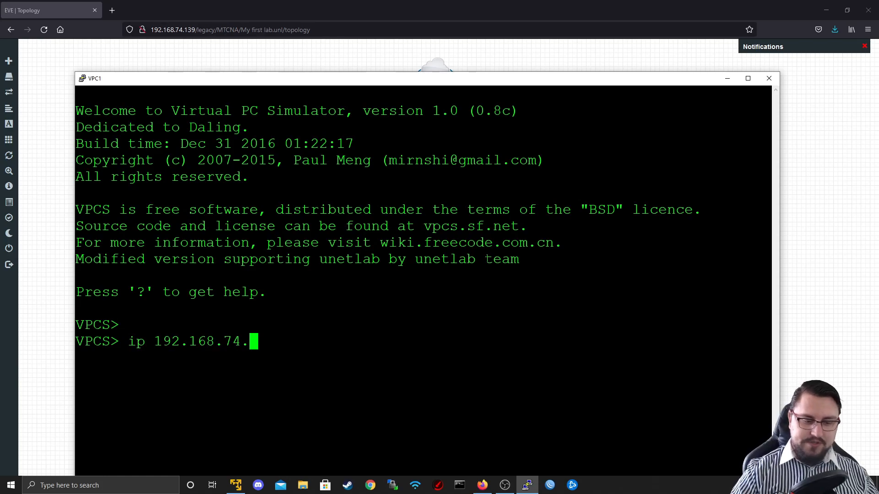
{"action": "type", "text": "50"}
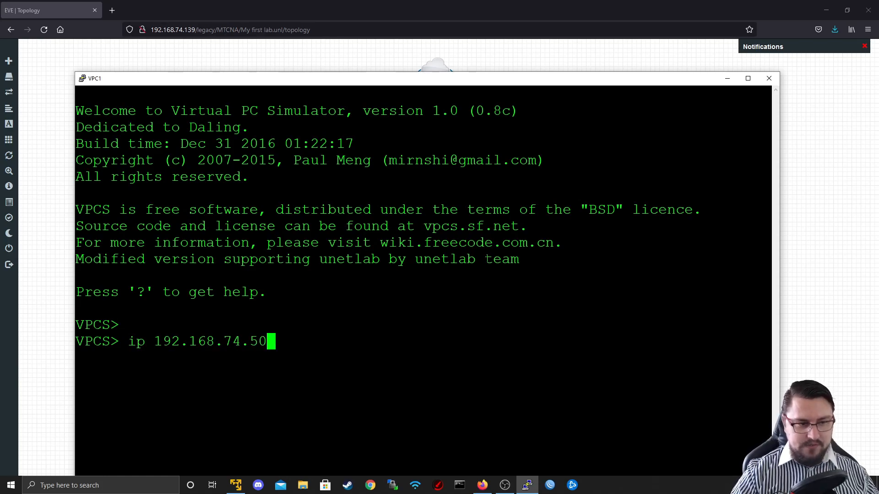
{"action": "type", "text": "/24 192."}
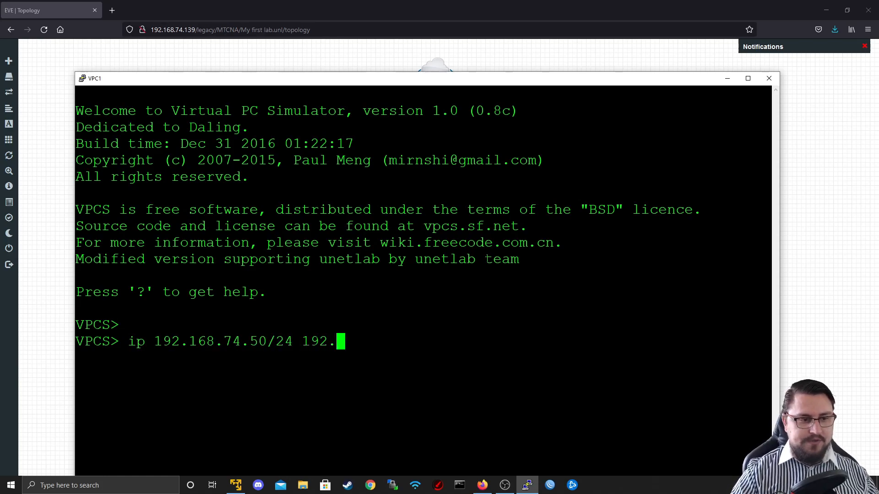
{"action": "type", "text": "168."}
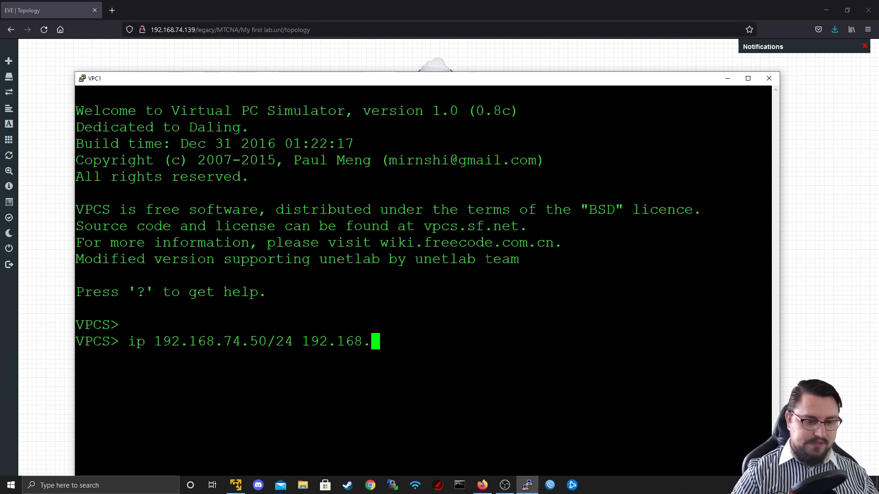
{"action": "type", "text": "74.2"}
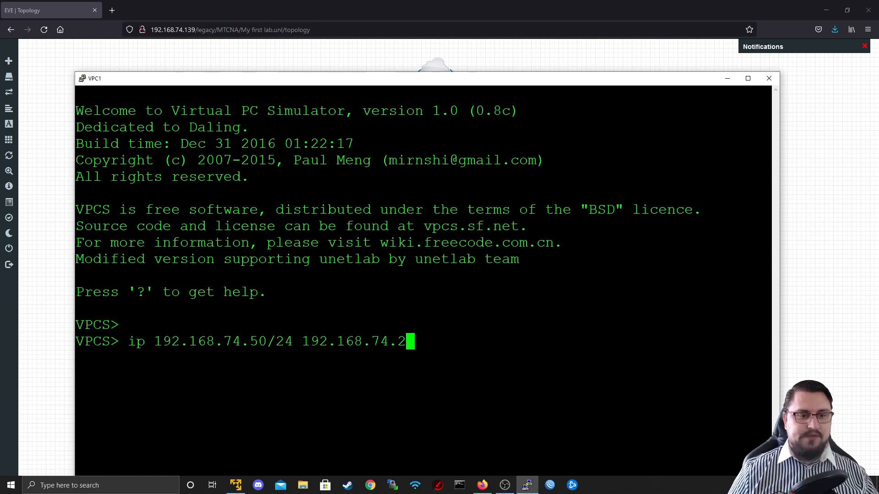
{"action": "type", "text": "."}
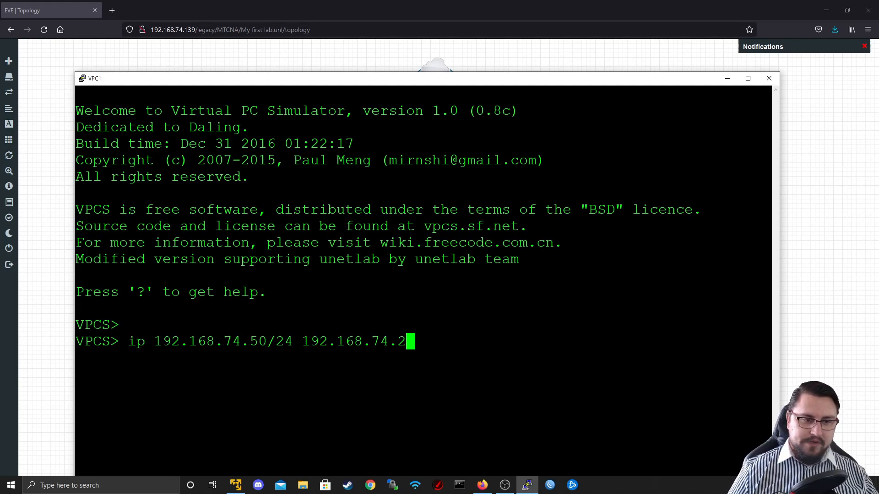
Step: Ping 8.8.8.8 from VPC1 successfully and close the console
{"action": "double_click", "coordinate": [379, 342]}
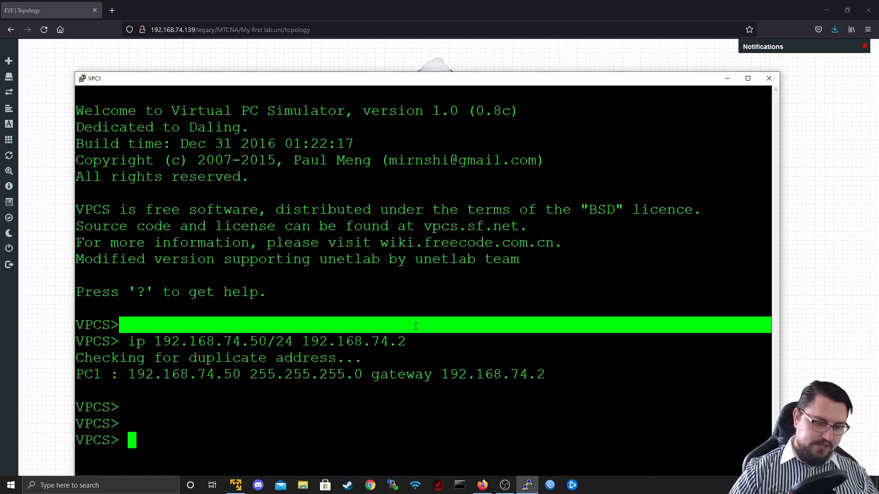
{"action": "type", "text": "ping 8.8.8.8"}
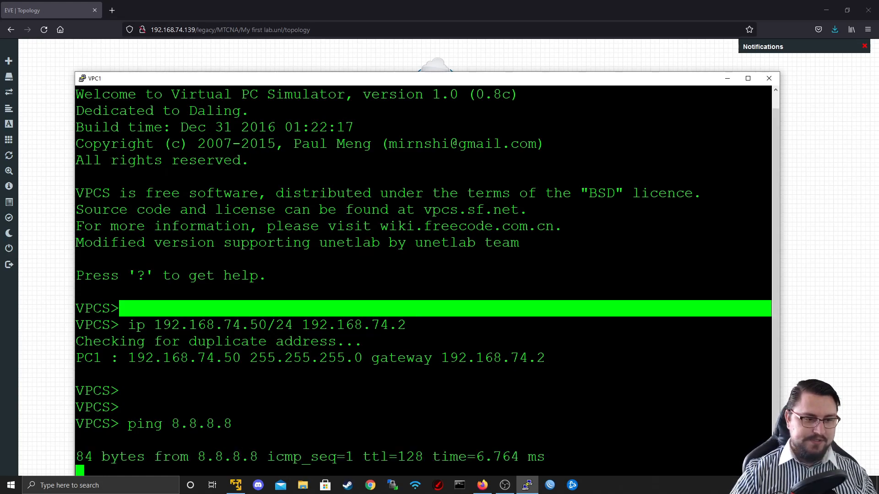
{"action": "scroll", "scroll_direction": "down", "scroll_amount": 3}
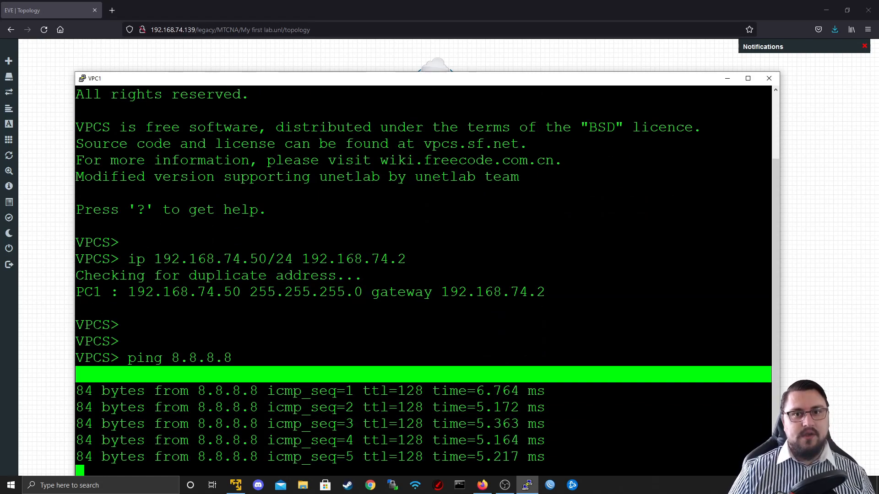
{"action": "left_click", "coordinate": [767, 77]}
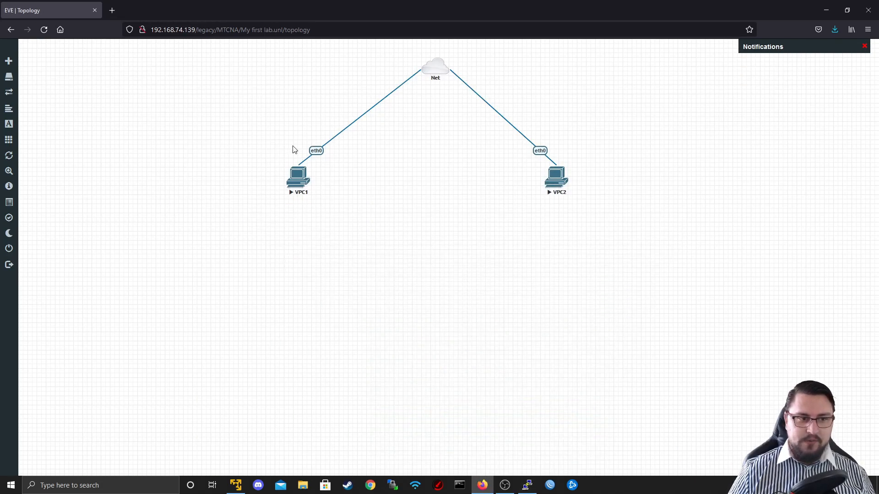
{"action": "mouse_move", "coordinate": [286, 163]}
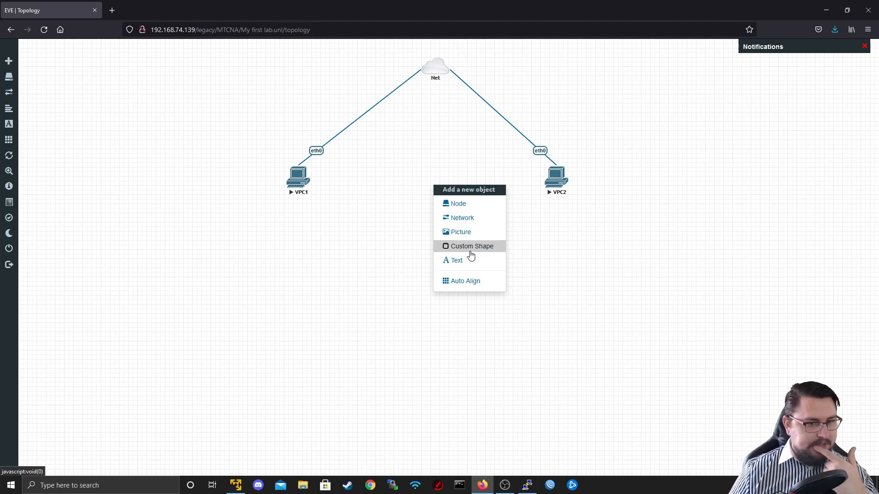
Step: Add a custom square shape with a dashed border
{"action": "left_click", "coordinate": [471, 246]}
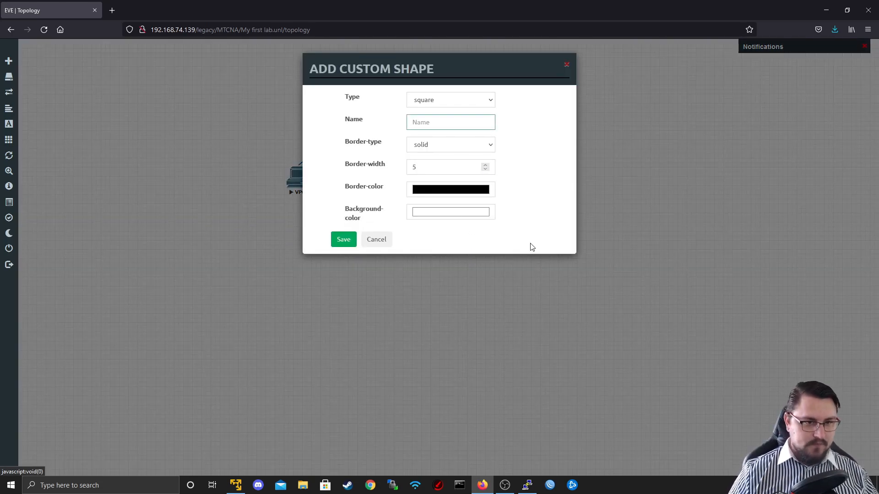
{"action": "left_click", "coordinate": [450, 145]}
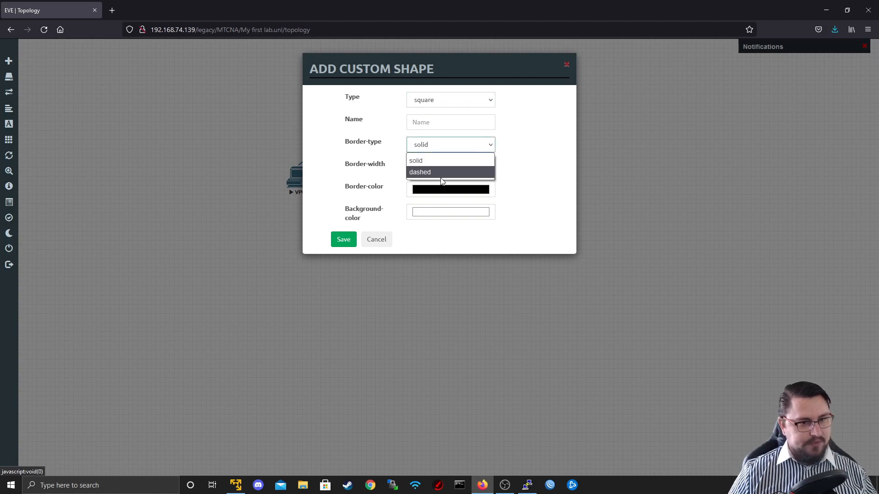
{"action": "left_click", "coordinate": [420, 172]}
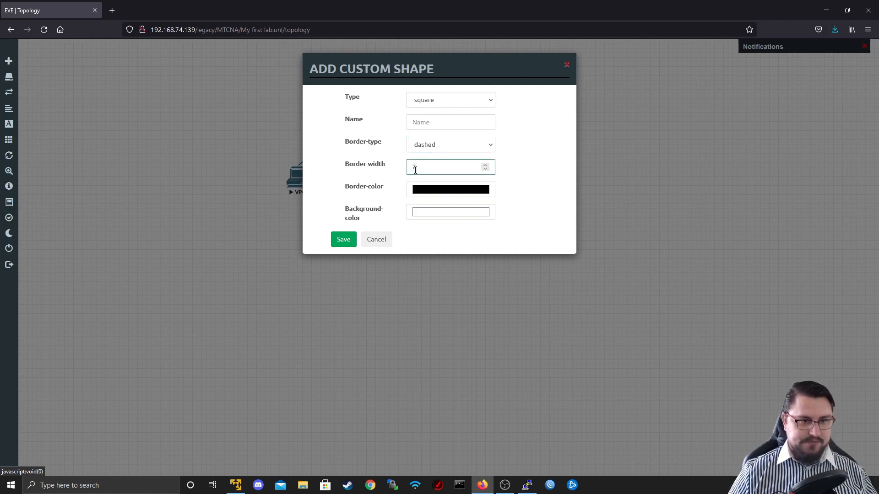
{"action": "left_click", "coordinate": [450, 212]}
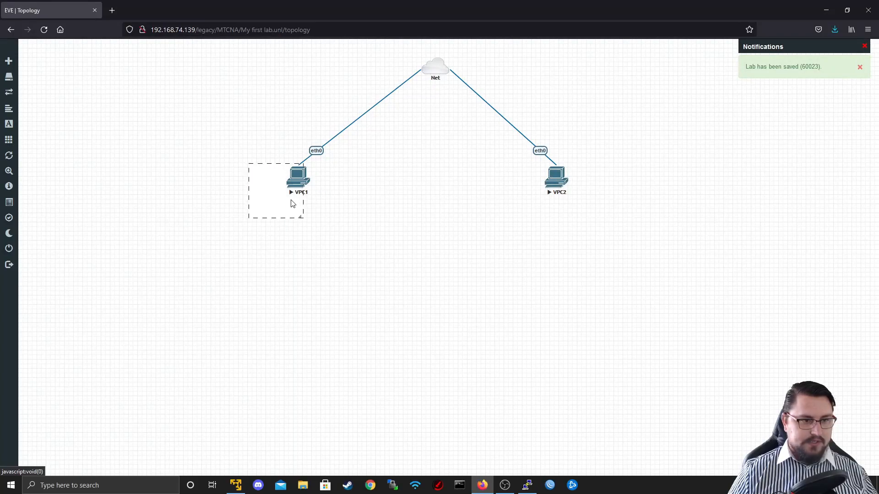
Step: Enlarge the dashed box to enclose VPC1 and save the lab
{"action": "left_click_drag", "start_coordinate": [301, 218], "coordinate": [348, 240]}
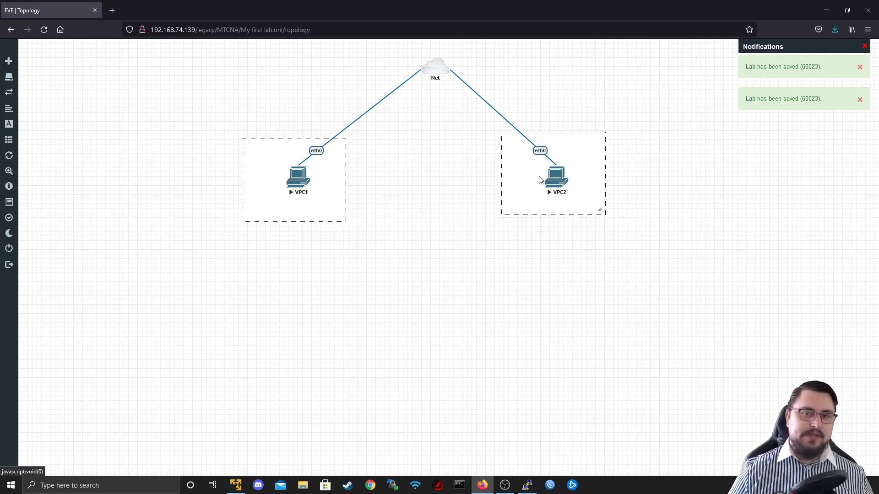
{"action": "left_click", "coordinate": [859, 67]}
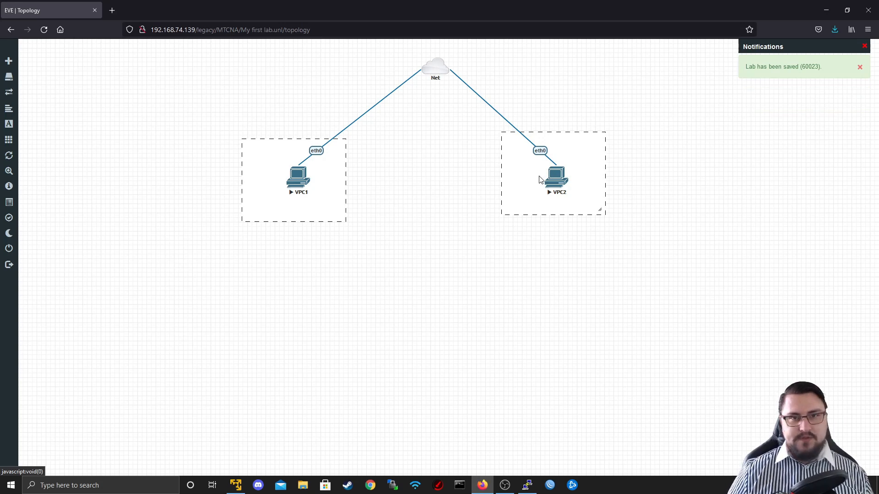